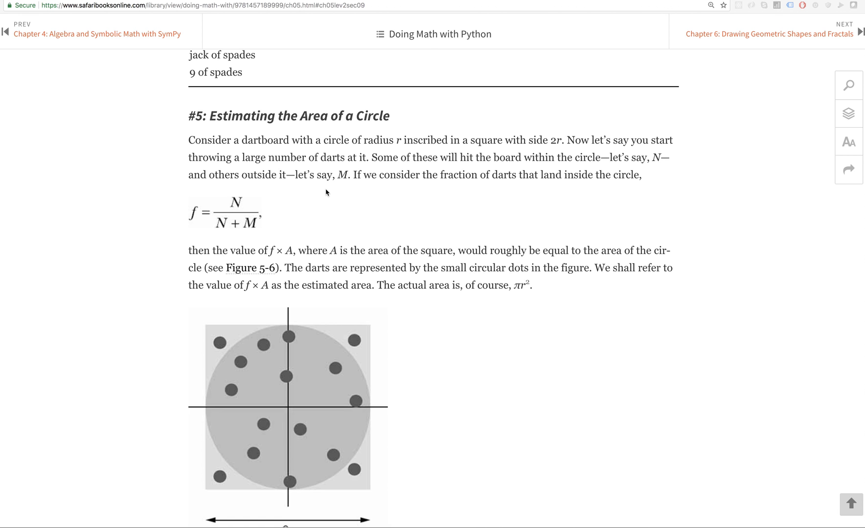
pyautogui.moveTo(351, 116)
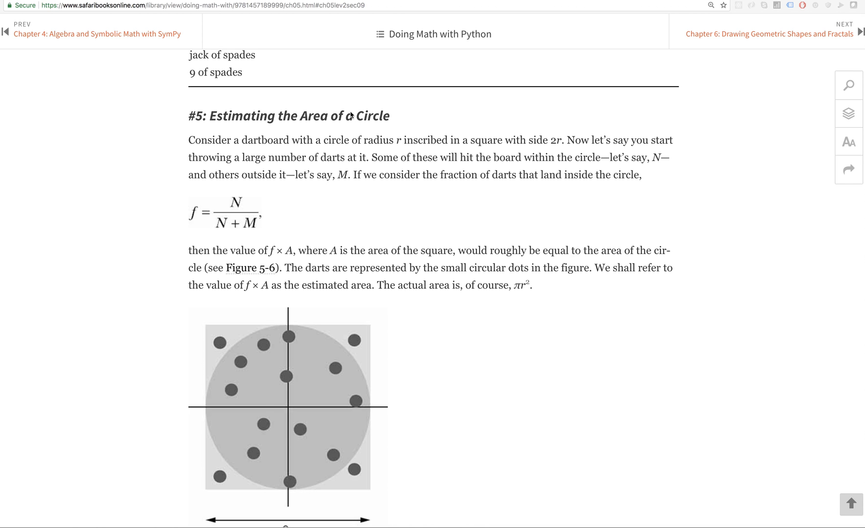
pyautogui.moveTo(429, 137)
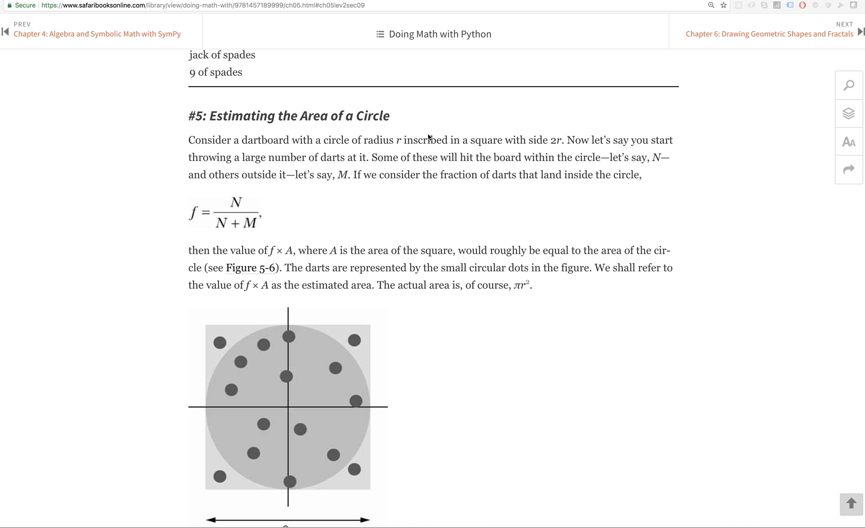
# Step: Add two small Oval dart marks: one inside the big circle, one in the square's top-right corner
pyautogui.scroll(-3)
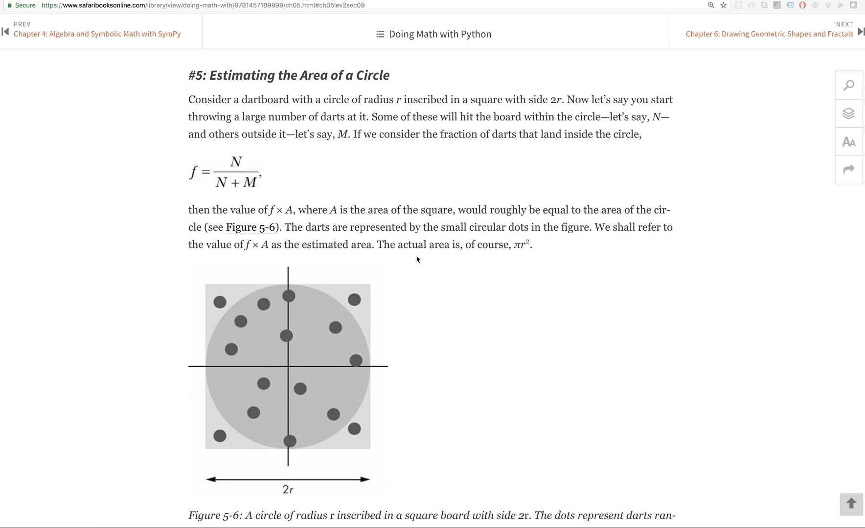
pyautogui.scroll(-3)
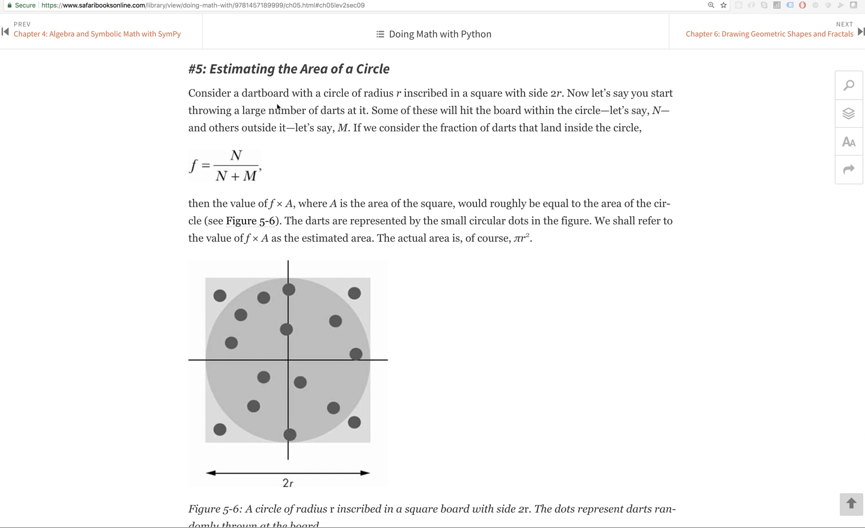
pyautogui.moveTo(285, 302)
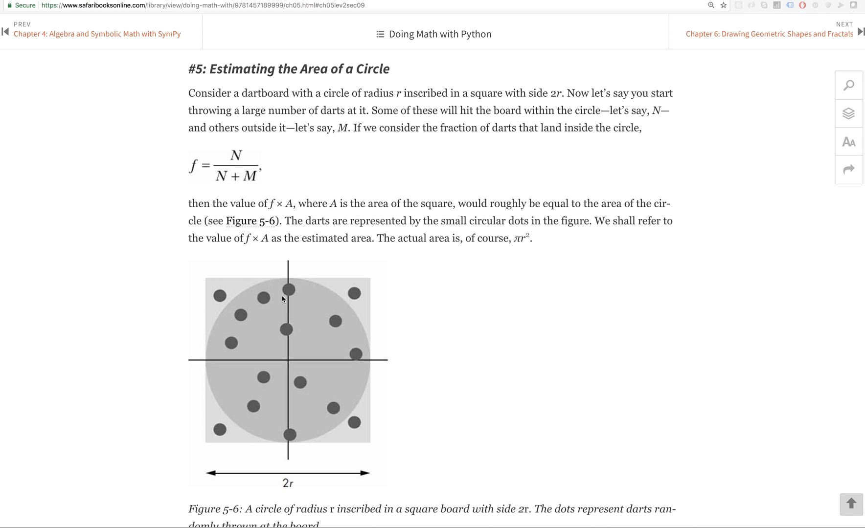
pyautogui.scroll(-3)
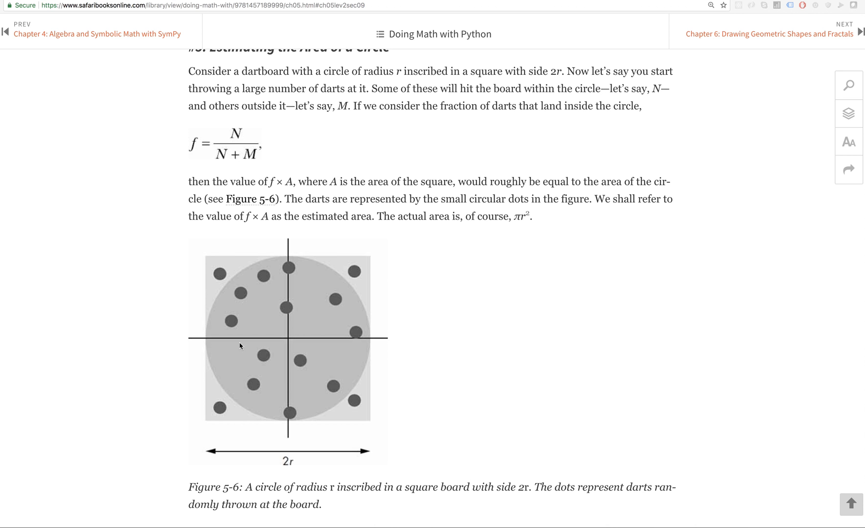
pyautogui.moveTo(310, 288)
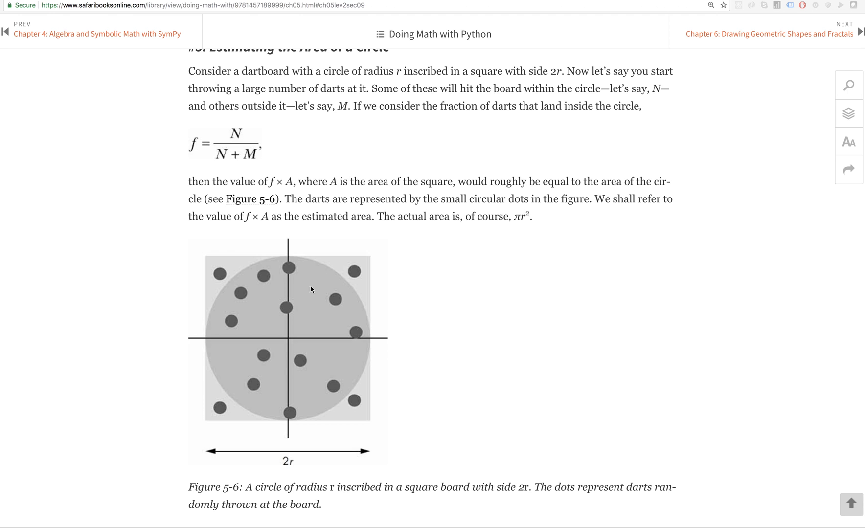
pyautogui.moveTo(262, 307)
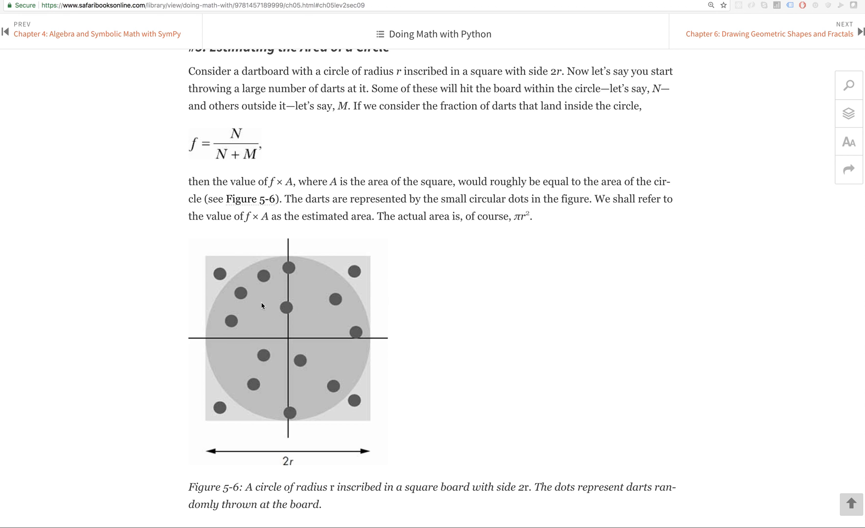
pyautogui.moveTo(300, 288)
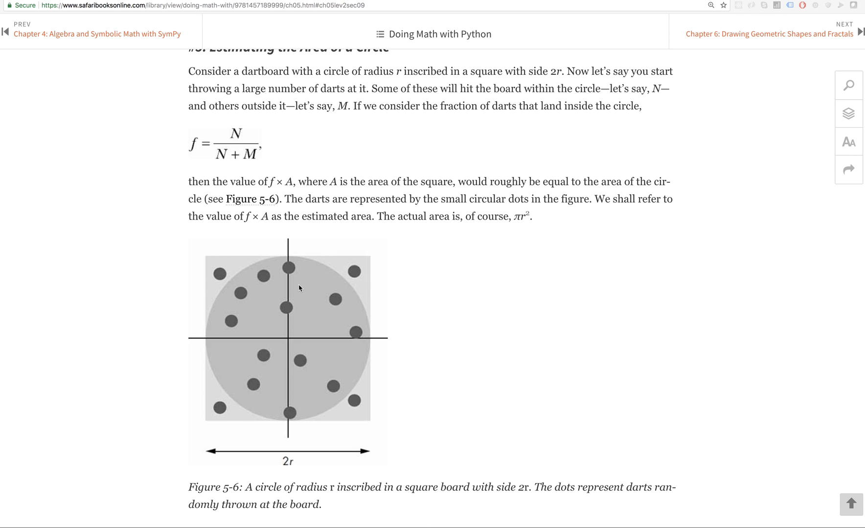
pyautogui.moveTo(304, 324)
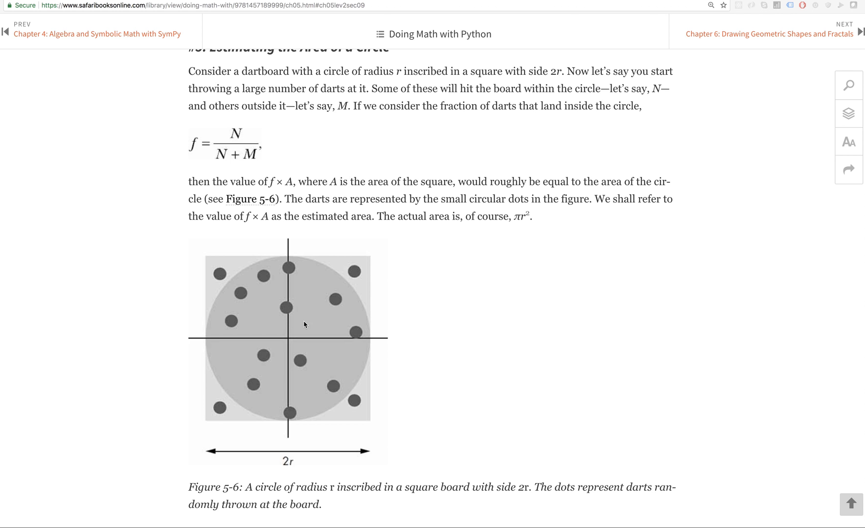
pyautogui.moveTo(286, 322)
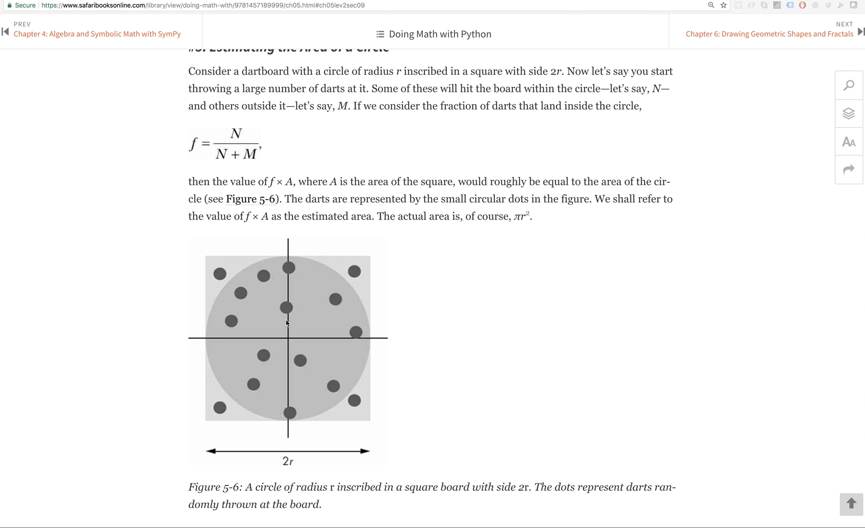
pyautogui.scroll(-3)
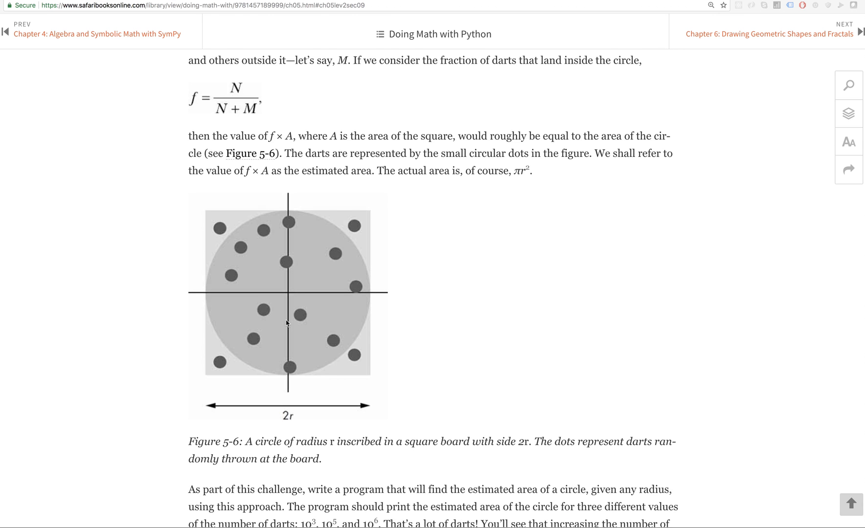
pyautogui.scroll(-3)
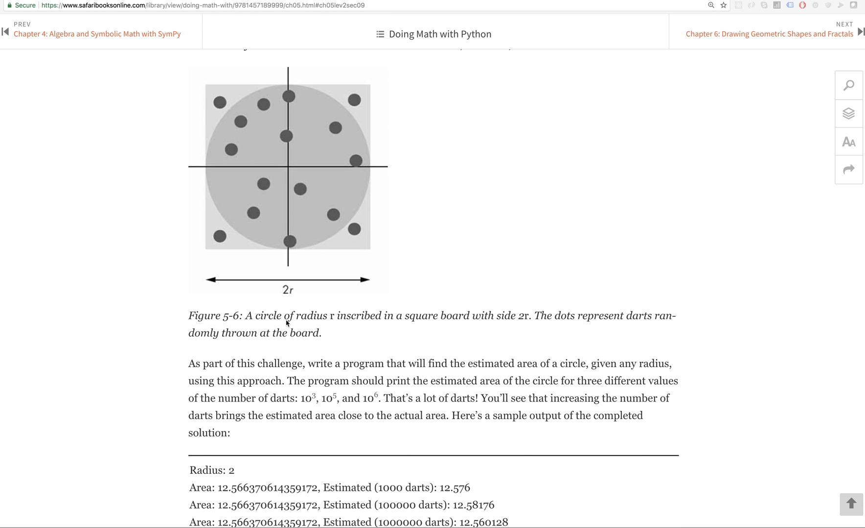
pyautogui.scroll(-3)
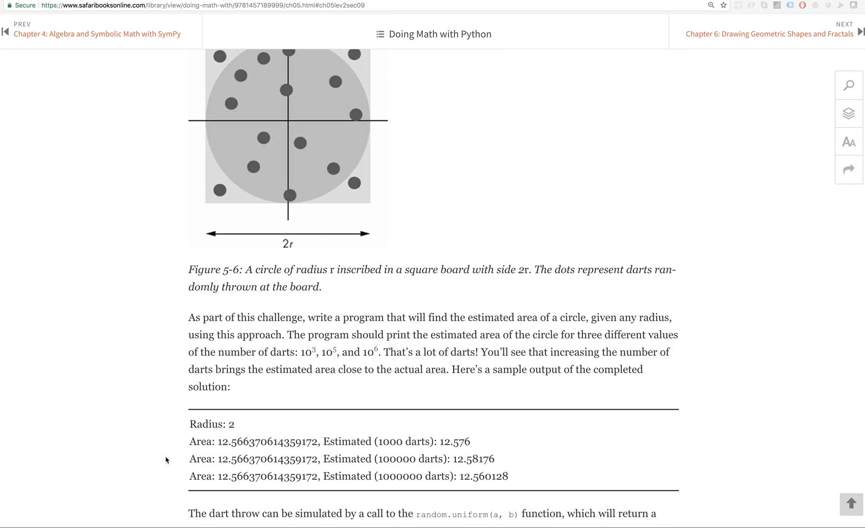
pyautogui.moveTo(275, 433)
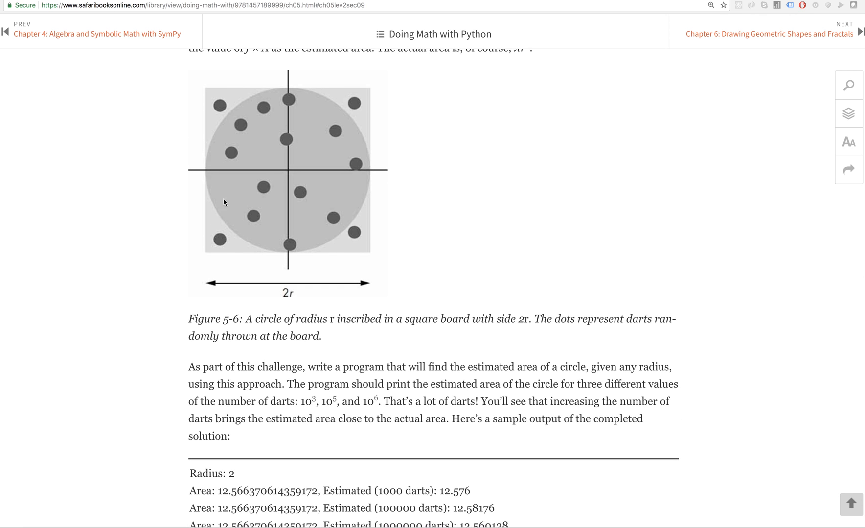
pyautogui.scroll(-3)
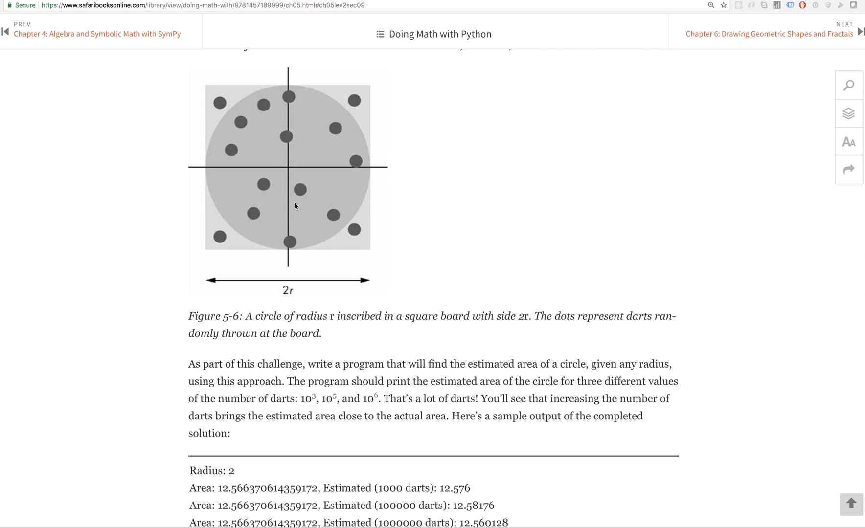
pyautogui.scroll(-3)
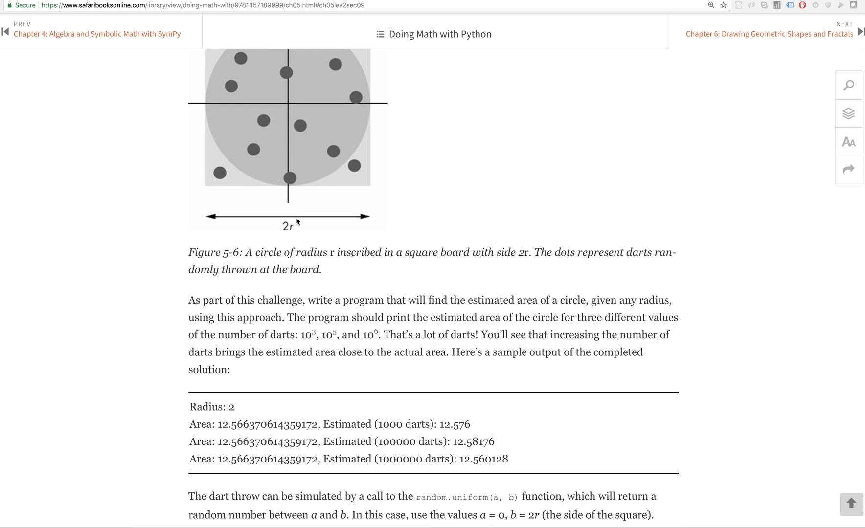
pyautogui.moveTo(451, 421)
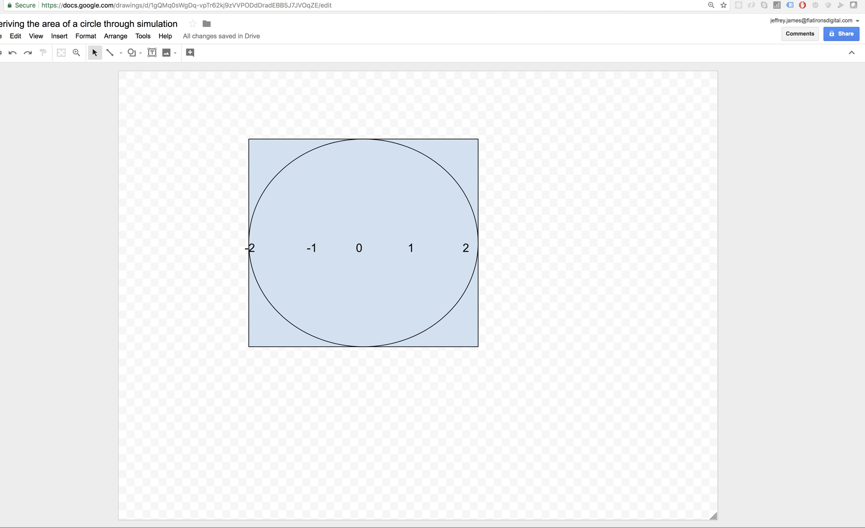
pyautogui.moveTo(447, 33)
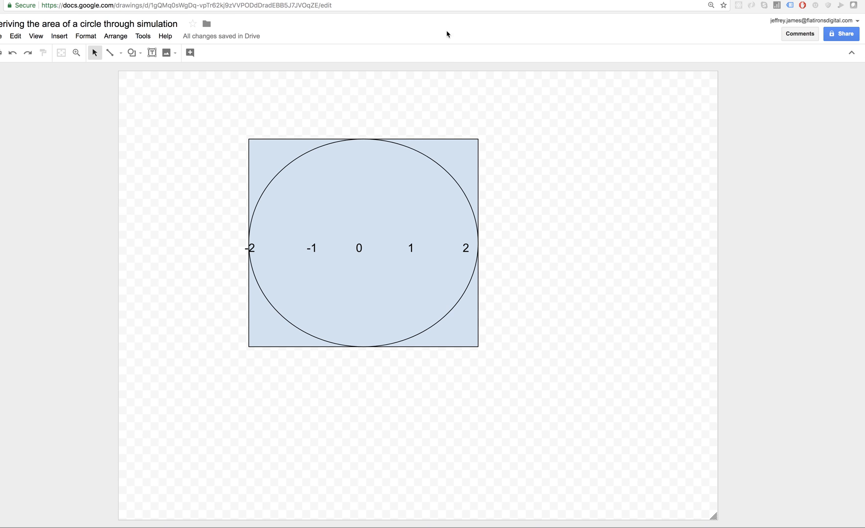
pyautogui.moveTo(291, 132)
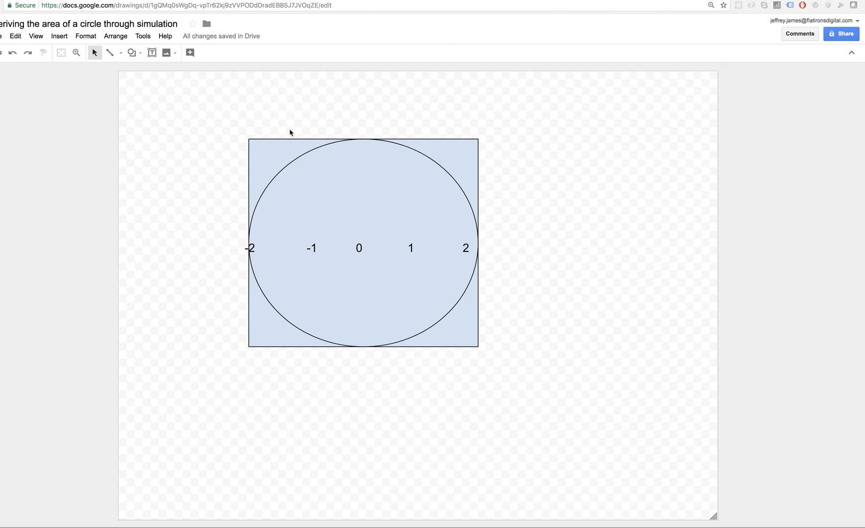
pyautogui.moveTo(287, 132)
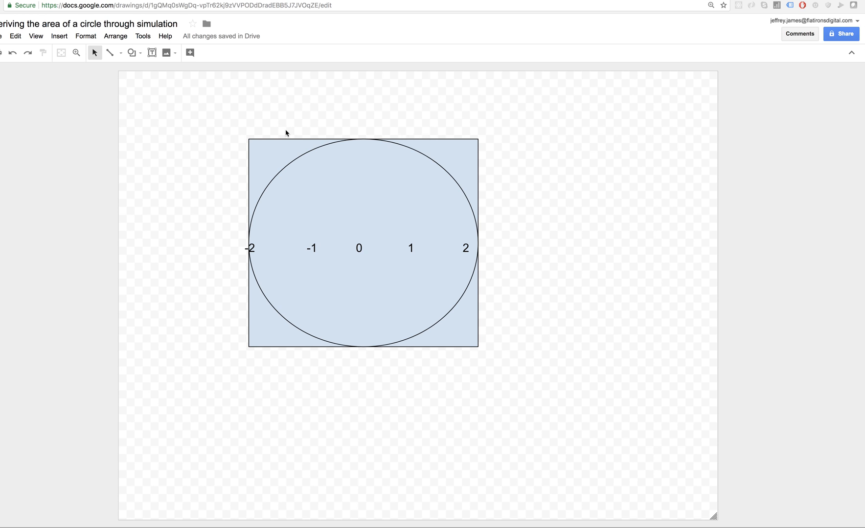
pyautogui.moveTo(341, 149)
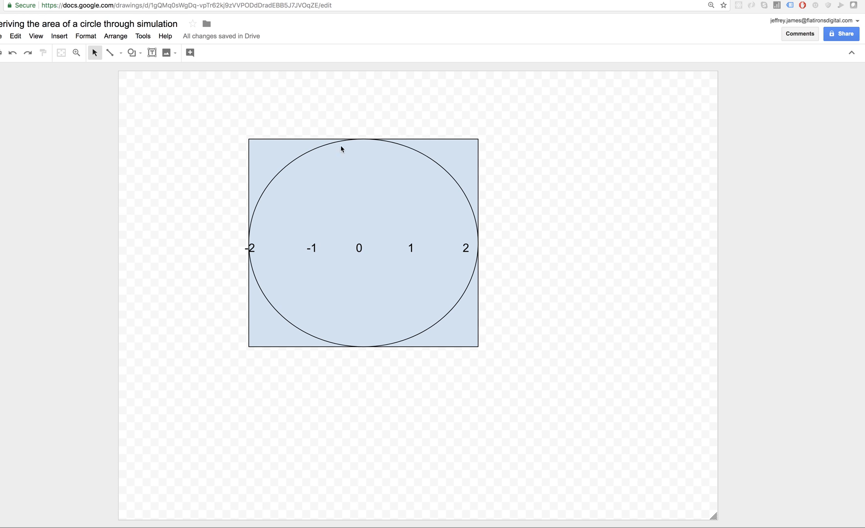
pyautogui.moveTo(353, 136)
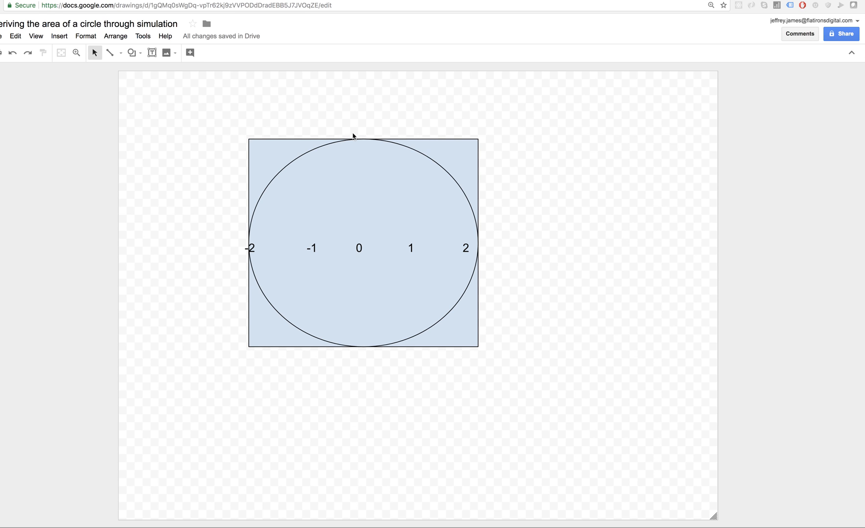
pyautogui.moveTo(366, 224)
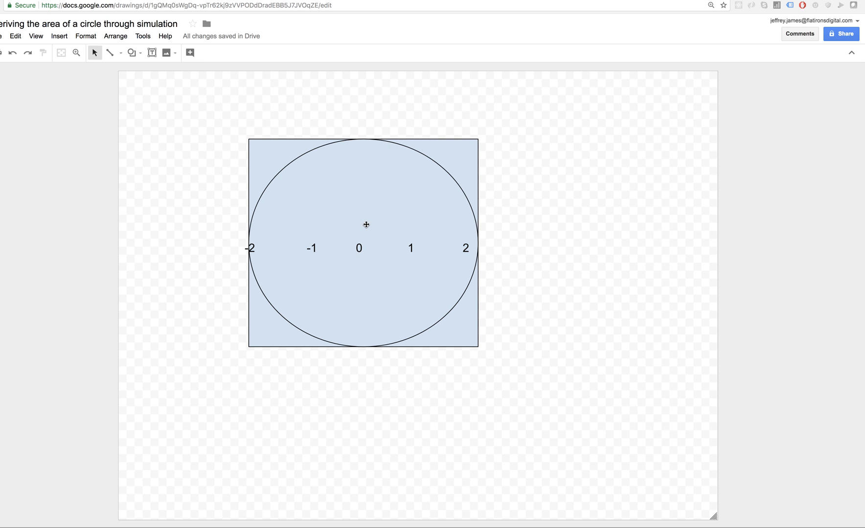
pyautogui.moveTo(365, 178)
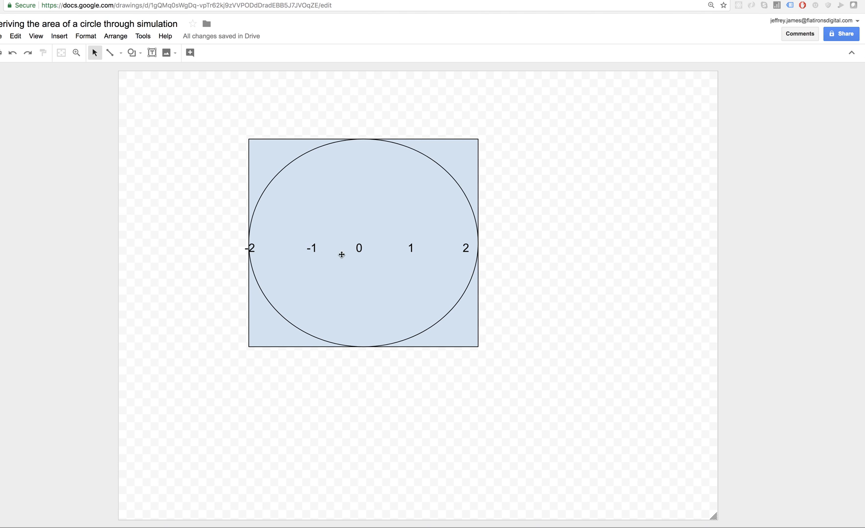
pyautogui.moveTo(114, 37)
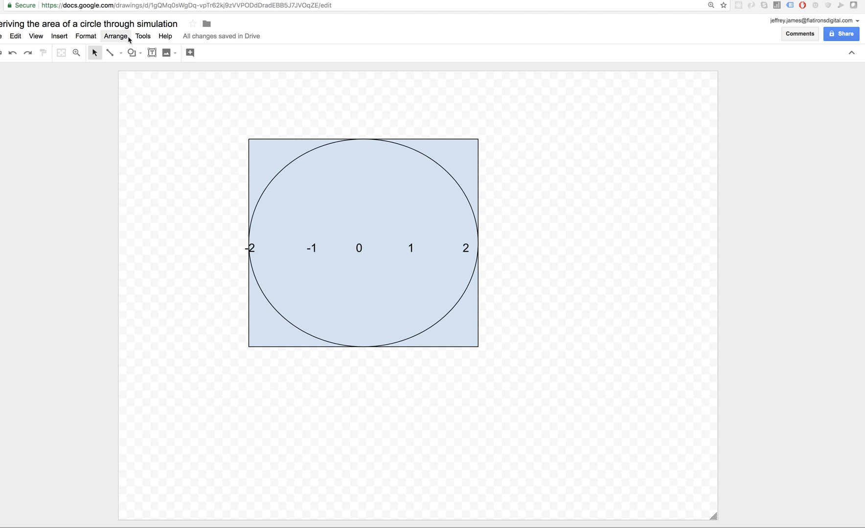
pyautogui.click(121, 53)
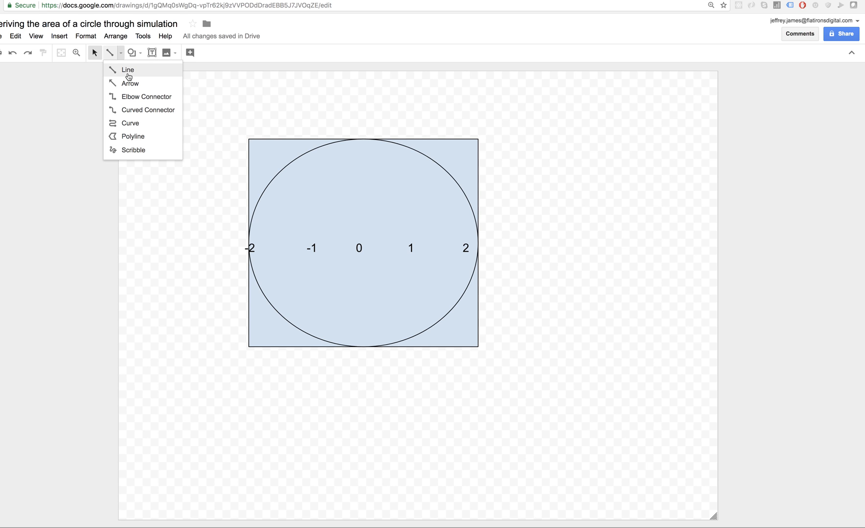
pyautogui.click(59, 36)
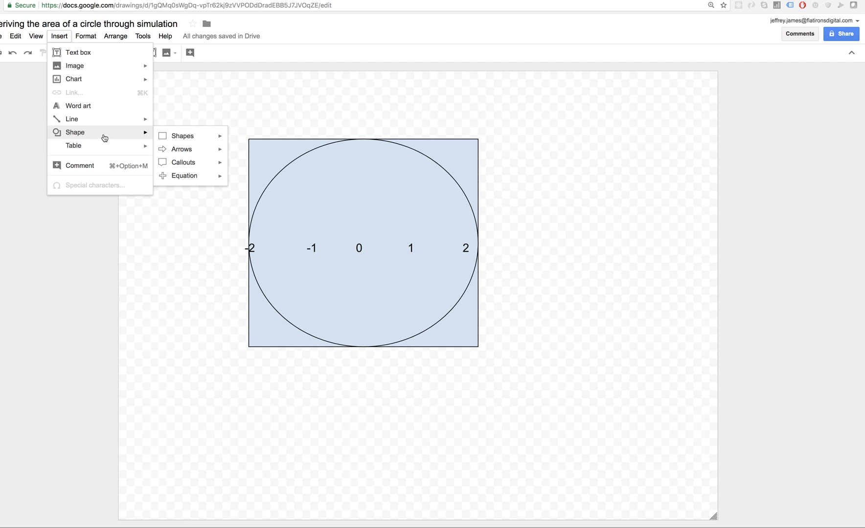
pyautogui.click(183, 136)
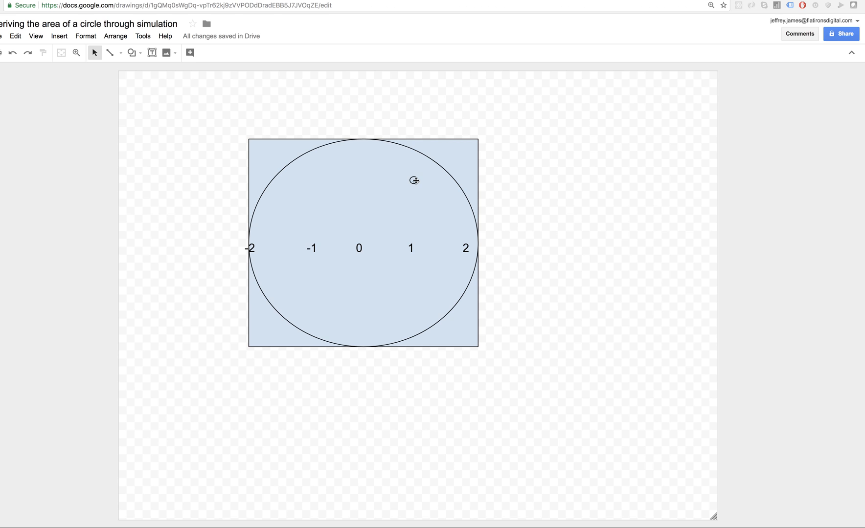
pyautogui.click(414, 181)
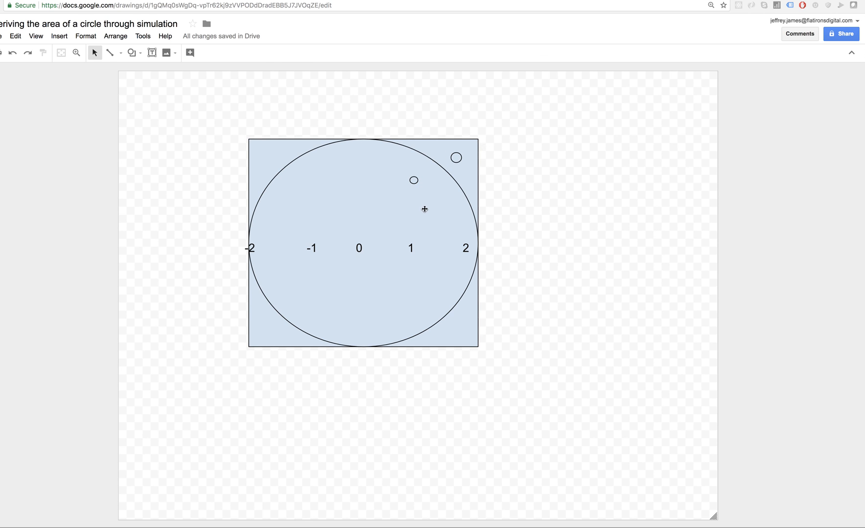
pyautogui.click(456, 158)
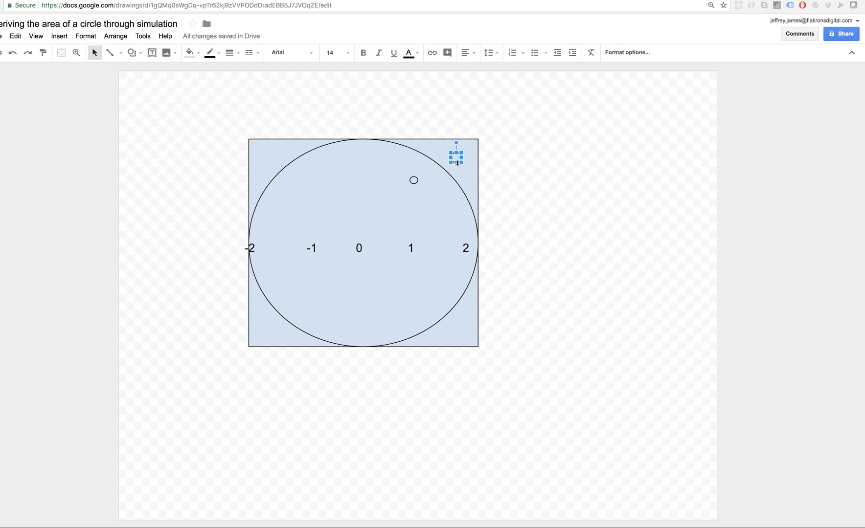
pyautogui.moveTo(455, 154); pyautogui.dragTo(466, 165)
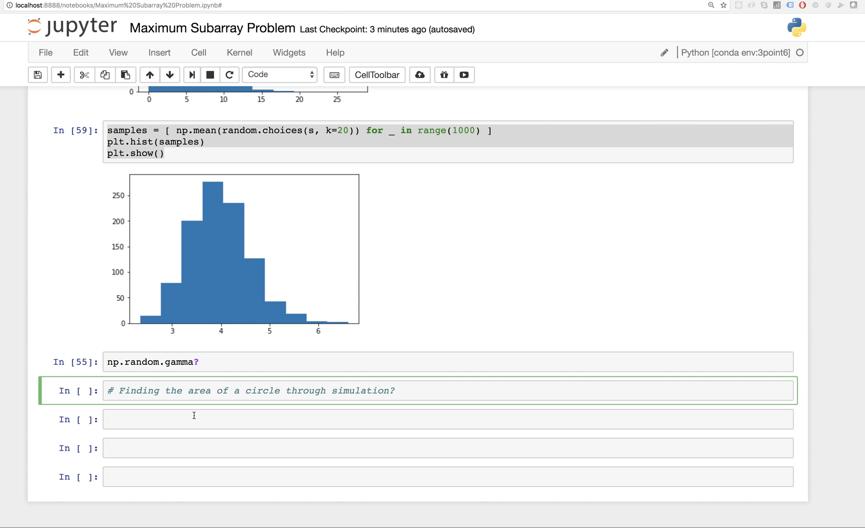
# Step: Enter random.uniform(-2 in the empty cell using tab completion
pyautogui.write('ra')
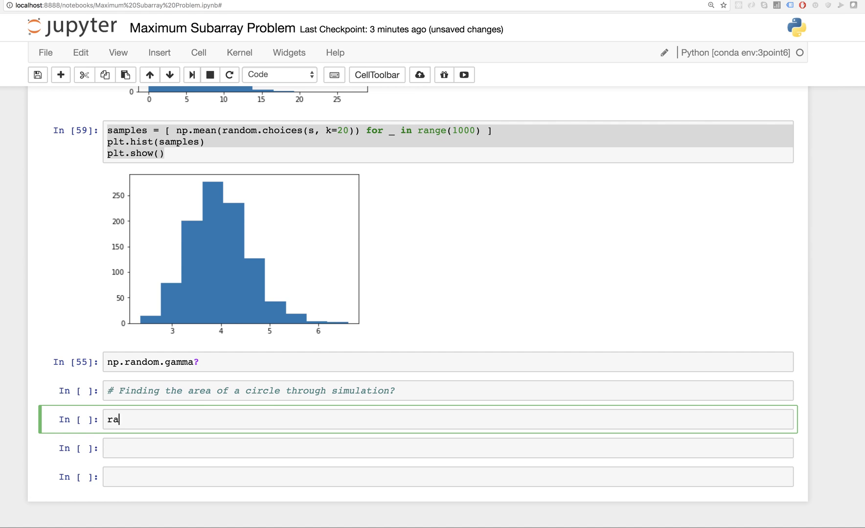
pyautogui.write('ndomuniform')
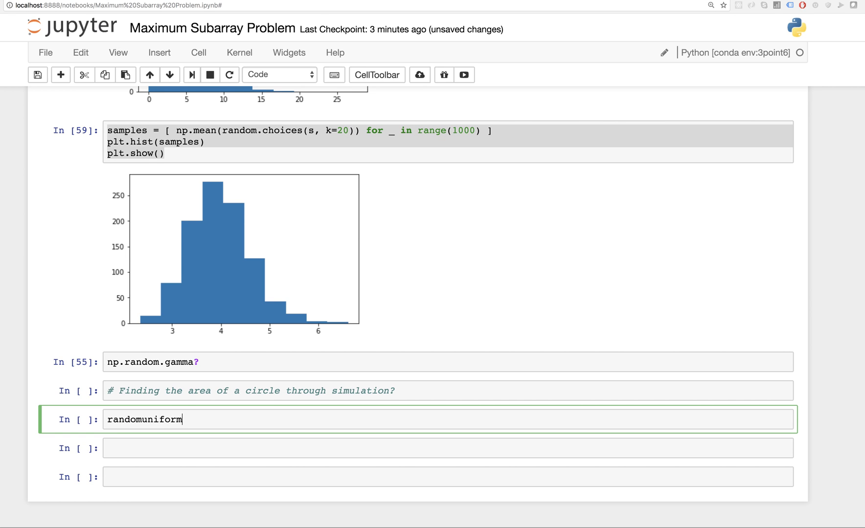
pyautogui.write('random.uno')
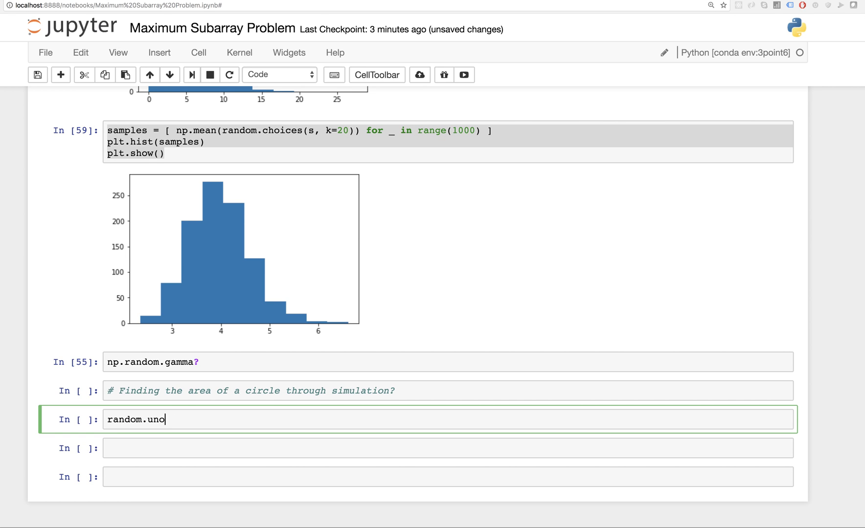
pyautogui.write('i')
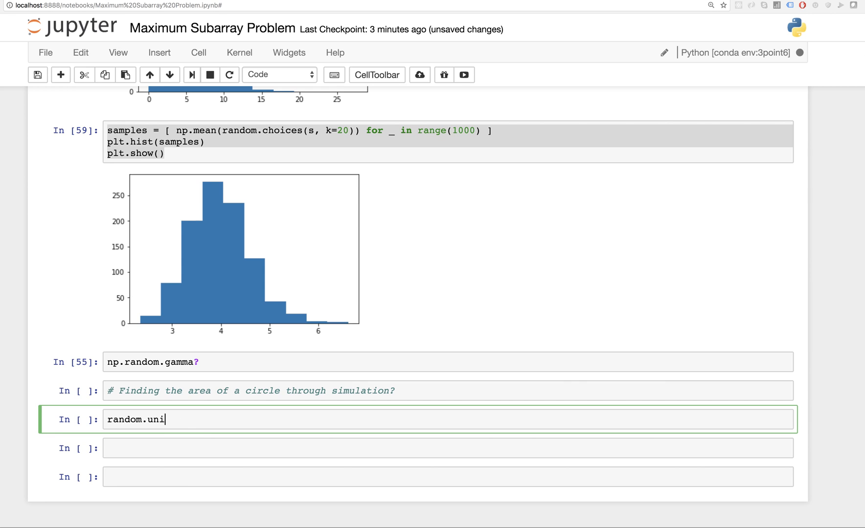
pyautogui.write('form(-2')
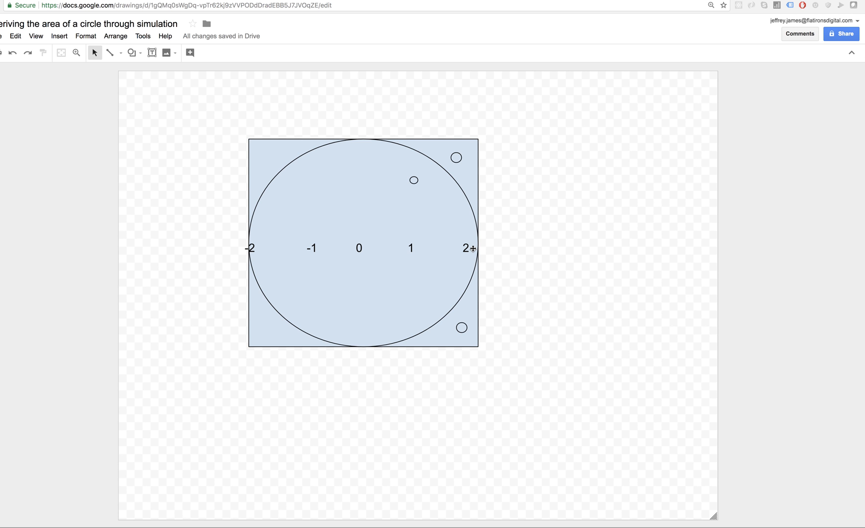
pyautogui.moveTo(359, 180)
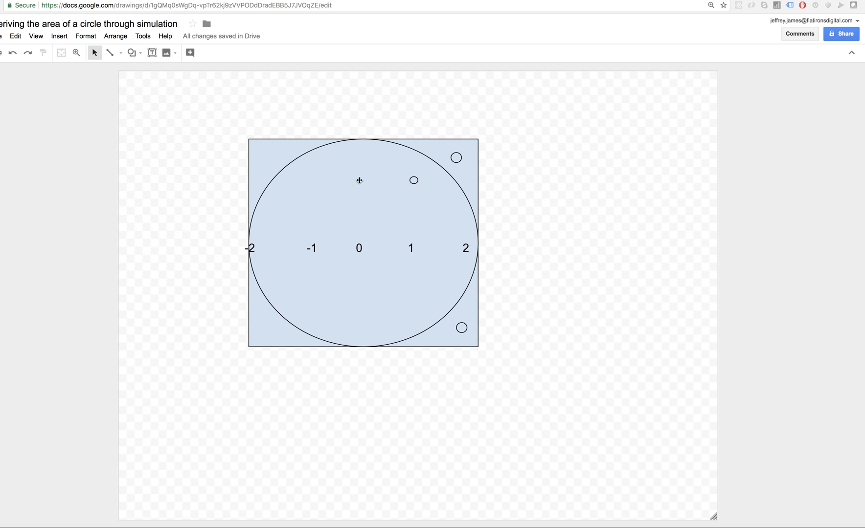
pyautogui.moveTo(357, 148)
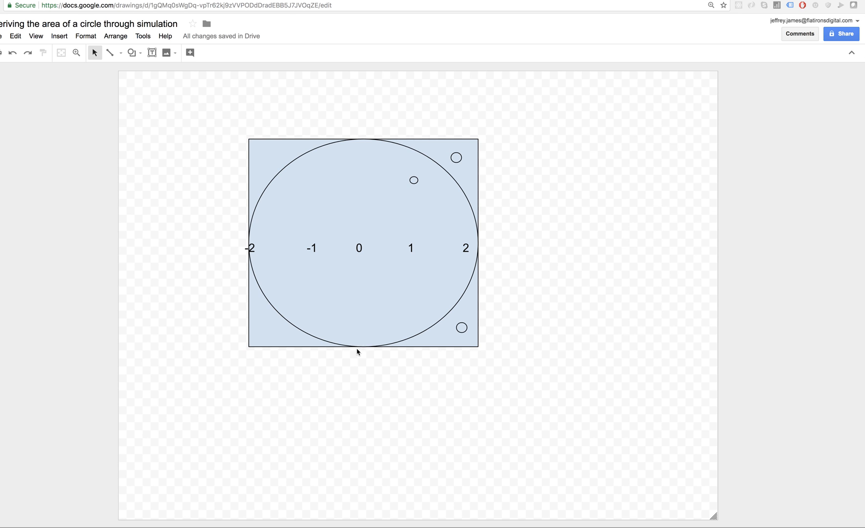
pyautogui.moveTo(315, 20)
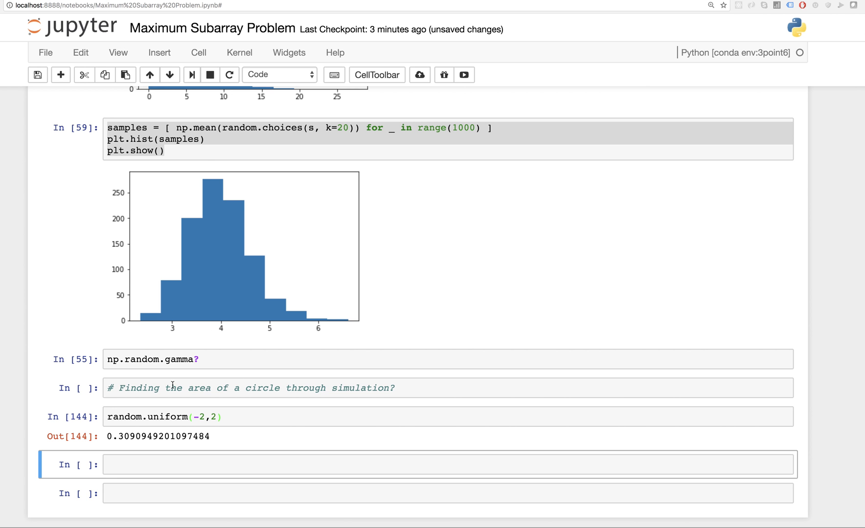
# Step: Rewrite the cell as rand_x = random.uniform(-2,2) to store the draw
pyautogui.write('rand_x =')
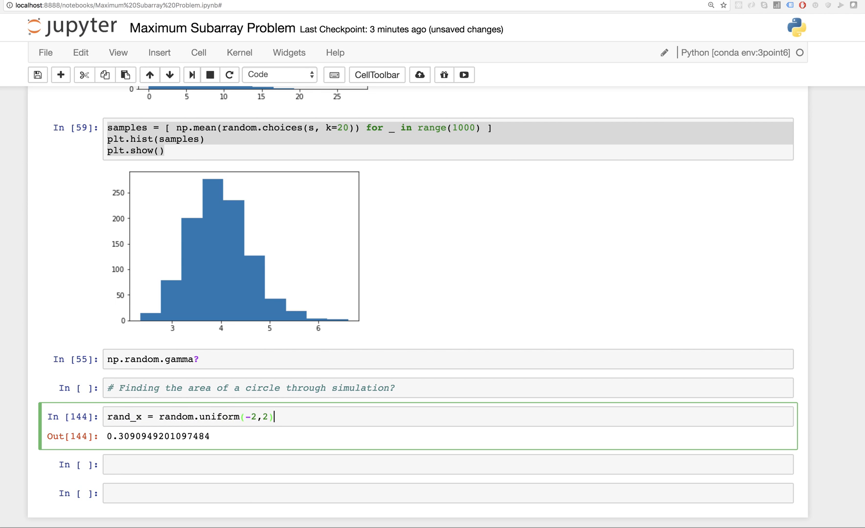
pyautogui.write('rand_x = random.uniform(-2,2)')
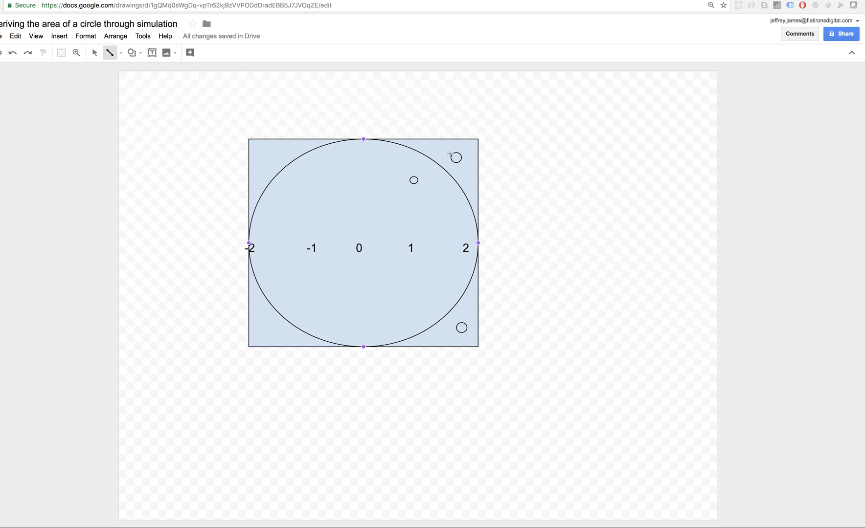
# Step: Draw the vertical line from the top-right dart circle down toward the horizontal axis
pyautogui.moveTo(456, 158); pyautogui.dragTo(456, 250)
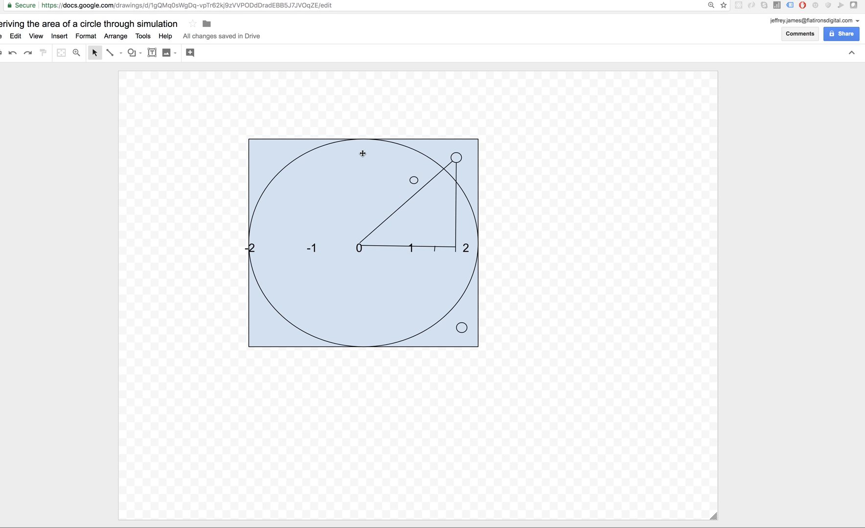
pyautogui.moveTo(455, 158)
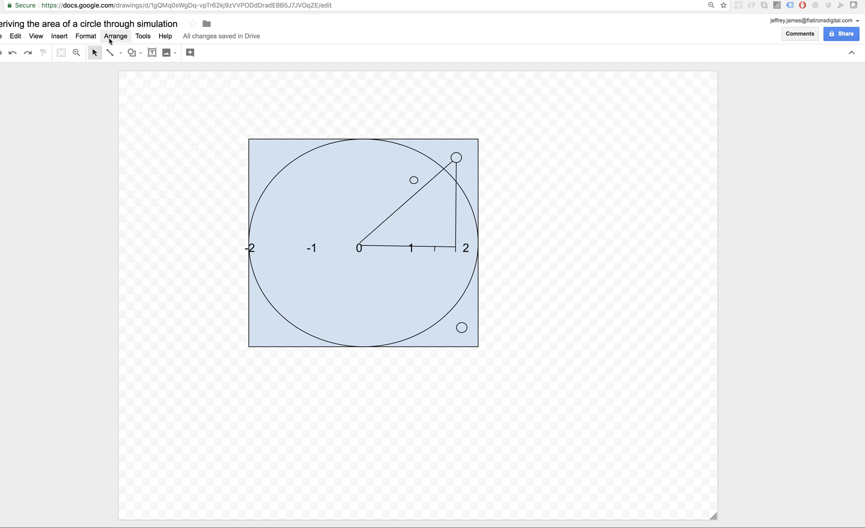
pyautogui.moveTo(85, 36)
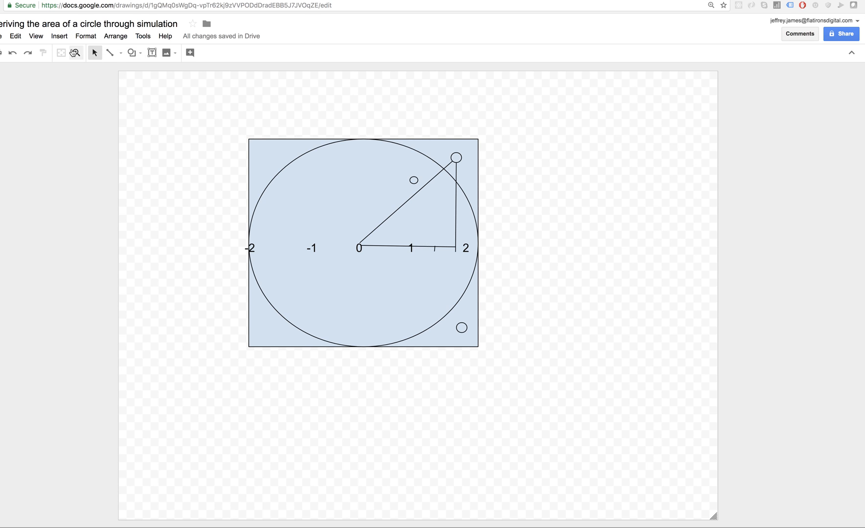
# Step: Add text-box labels b^2 on the base and c^2 on the hypotenuse of the triangle
pyautogui.click(151, 53)
pyautogui.write('a^2')
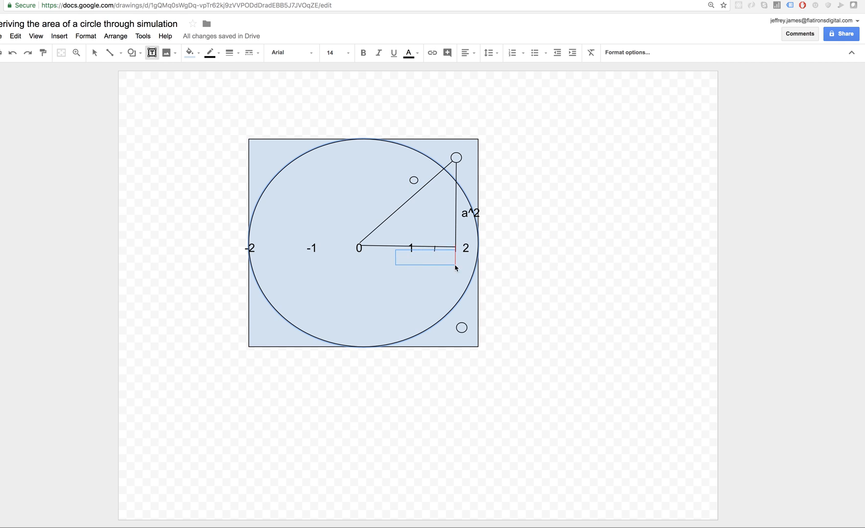
pyautogui.write('b^2')
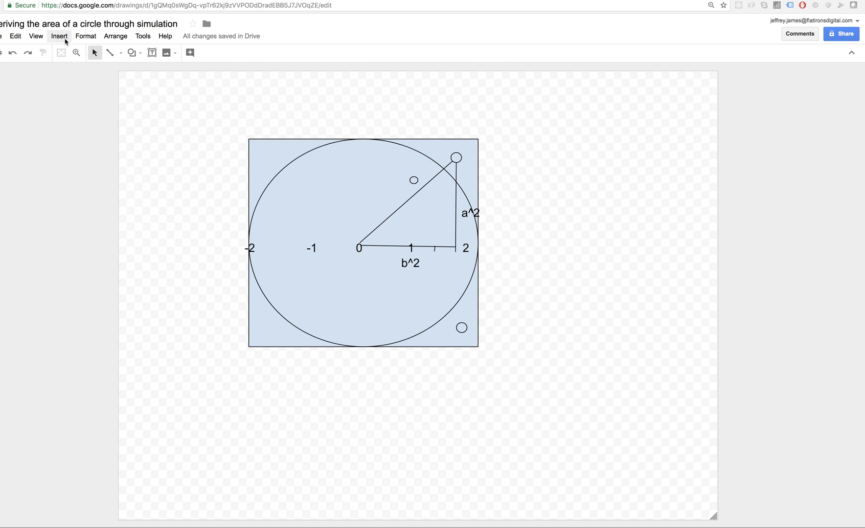
pyautogui.click(151, 52)
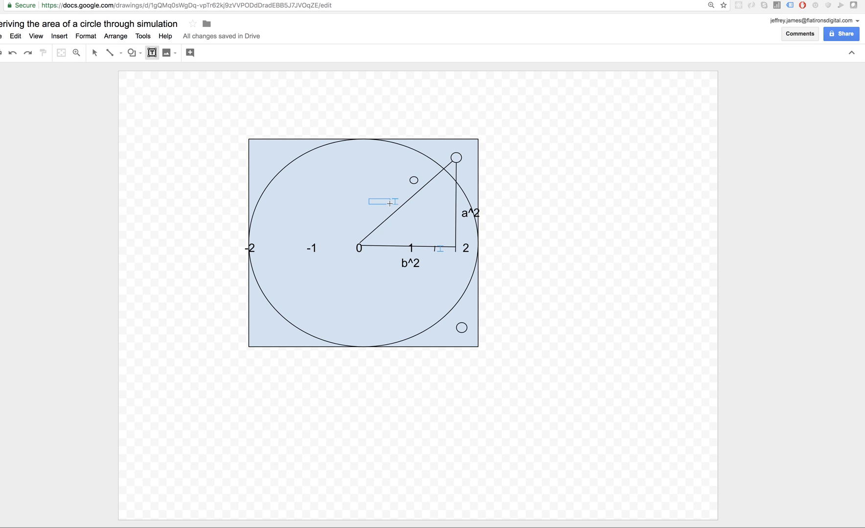
pyautogui.write('c')
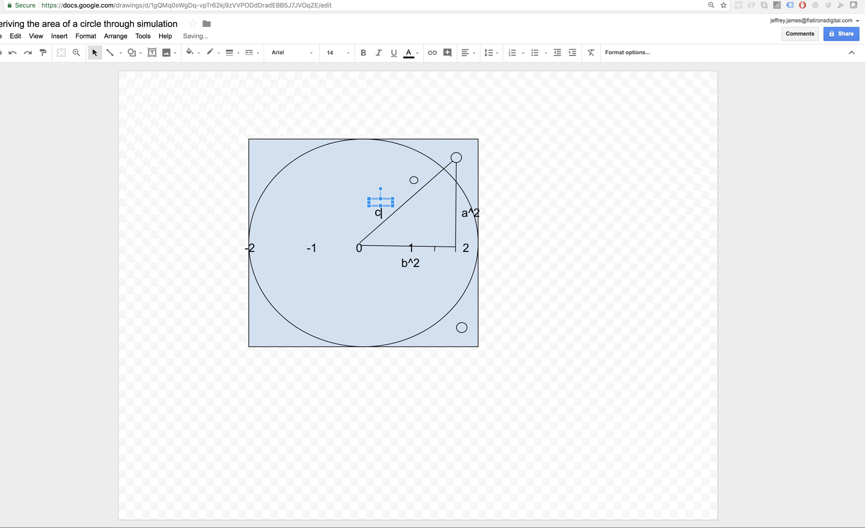
pyautogui.write('^2')
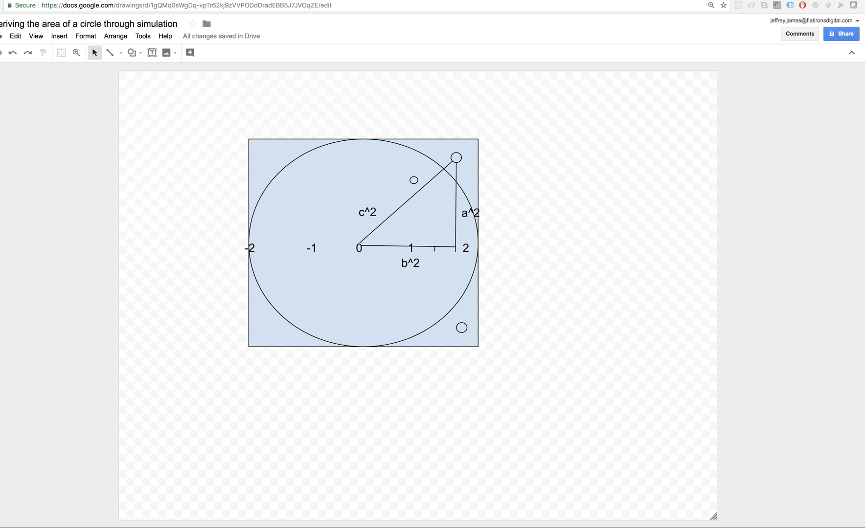
pyautogui.moveTo(376, 231)
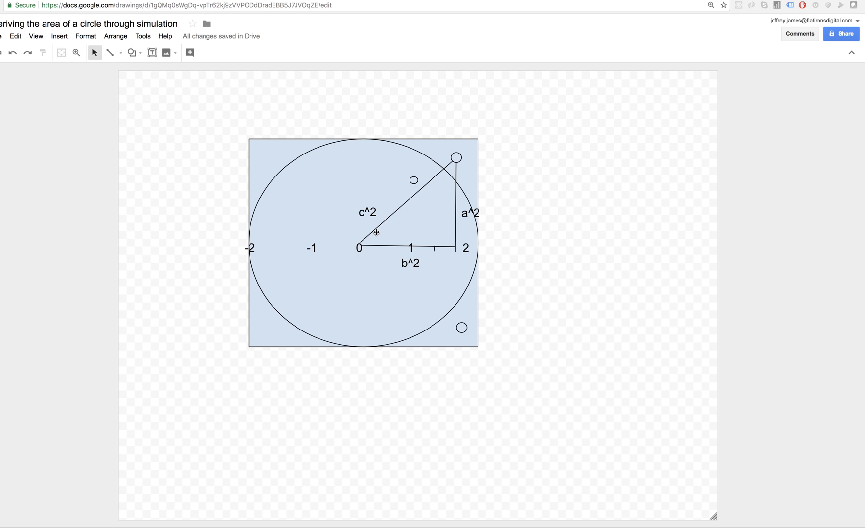
pyautogui.moveTo(451, 159)
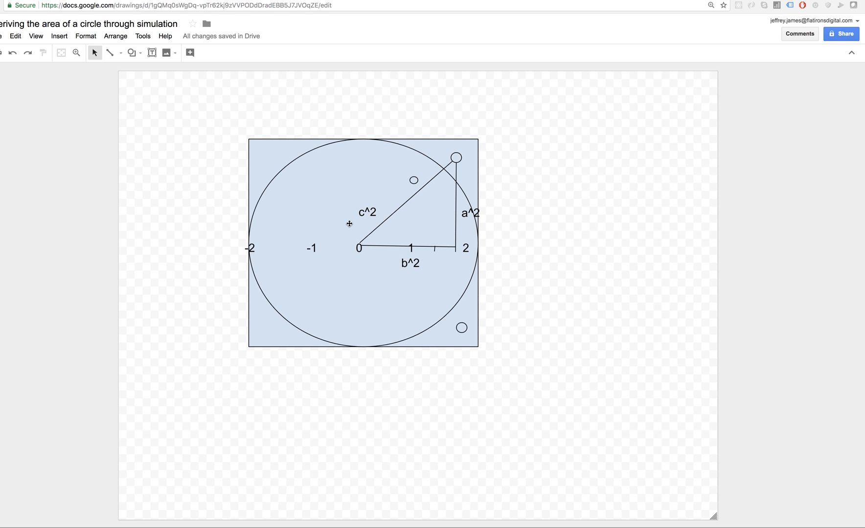
pyautogui.moveTo(452, 164)
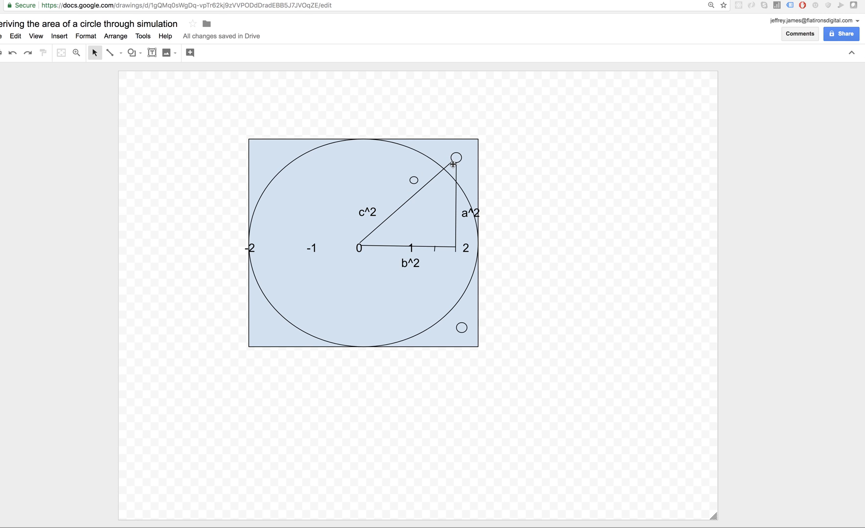
pyautogui.moveTo(357, 251)
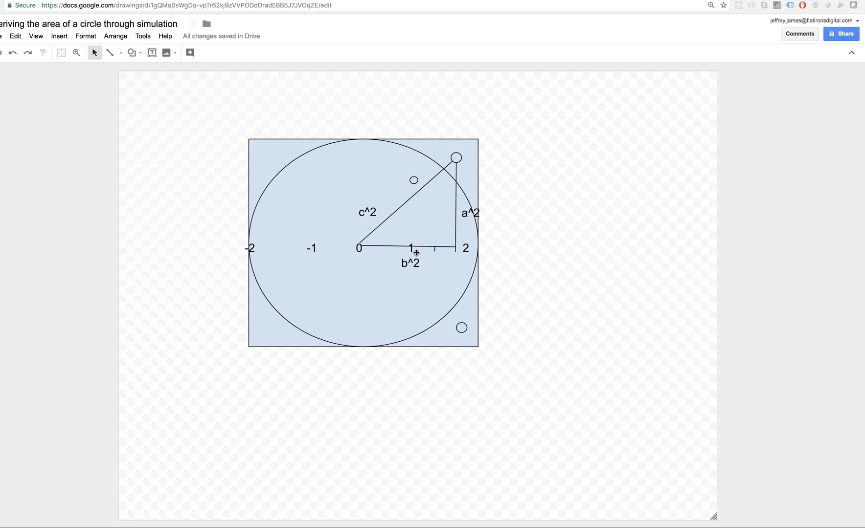
pyautogui.moveTo(264, 224)
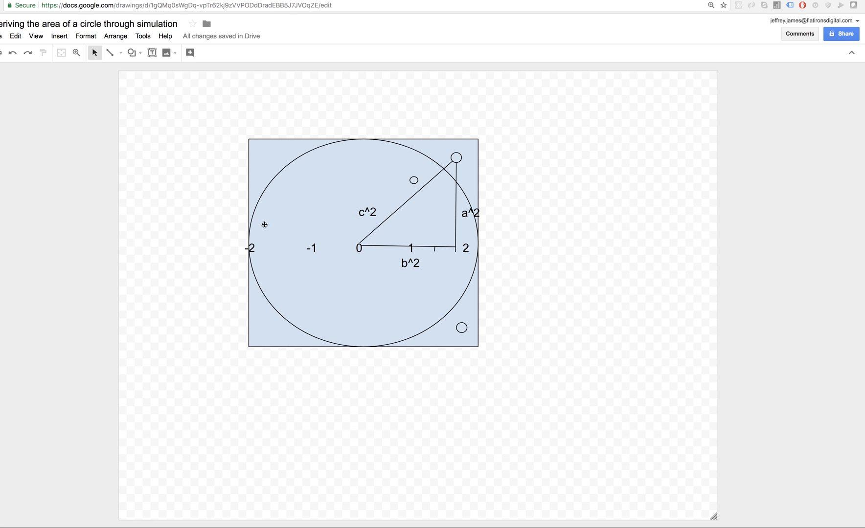
pyautogui.moveTo(461, 221)
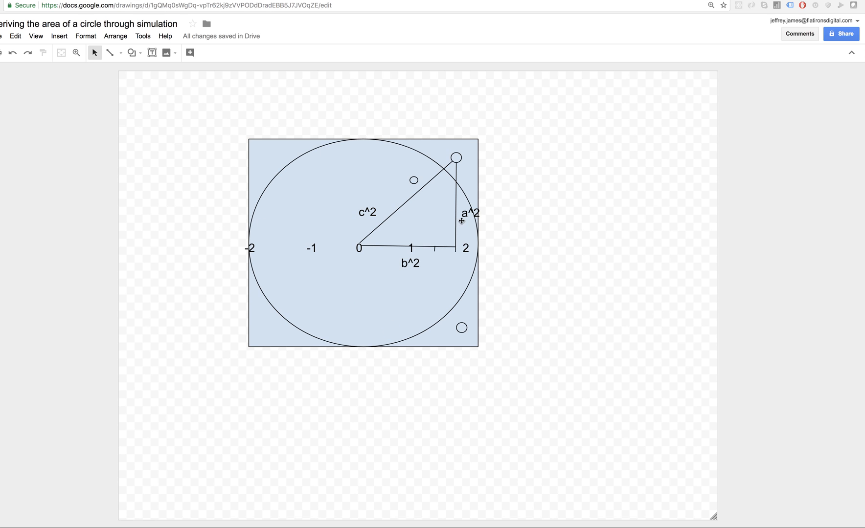
pyautogui.moveTo(432, 257)
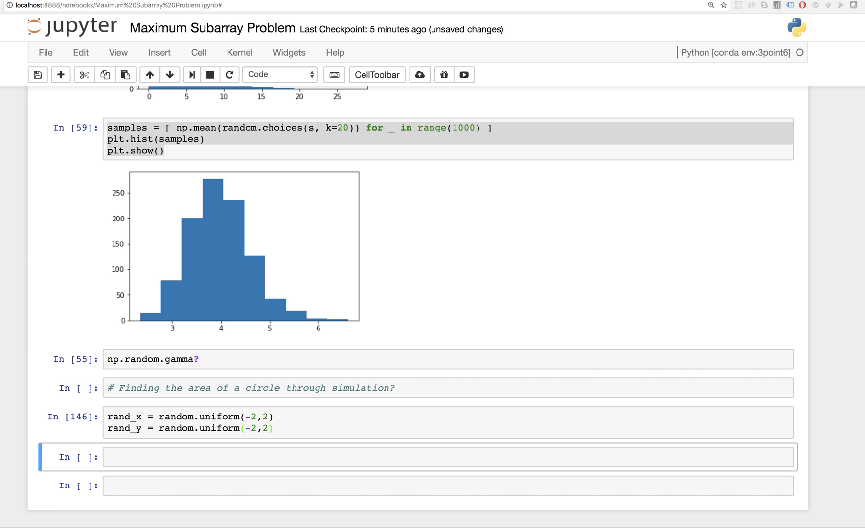
# Step: Wrap the random lines in a def dart_throw_simulator(radius): header, fixing the radius spelling
pyautogui.click(165, 417)
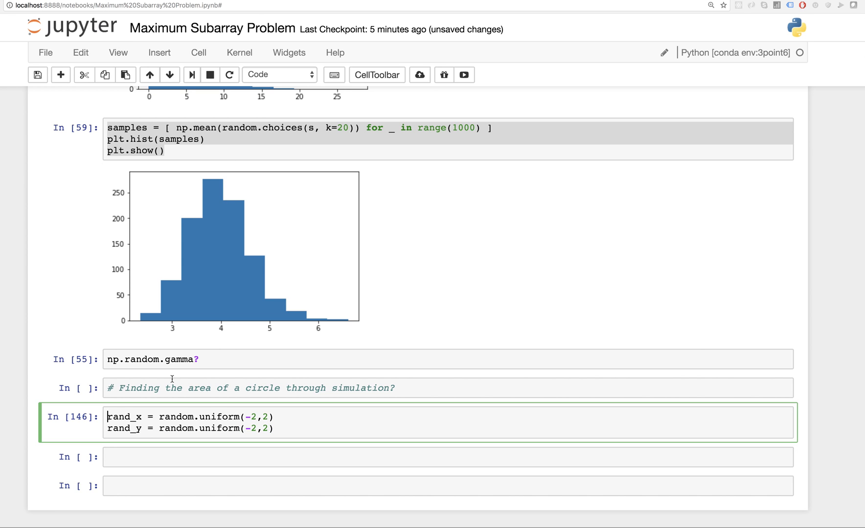
pyautogui.write('def')
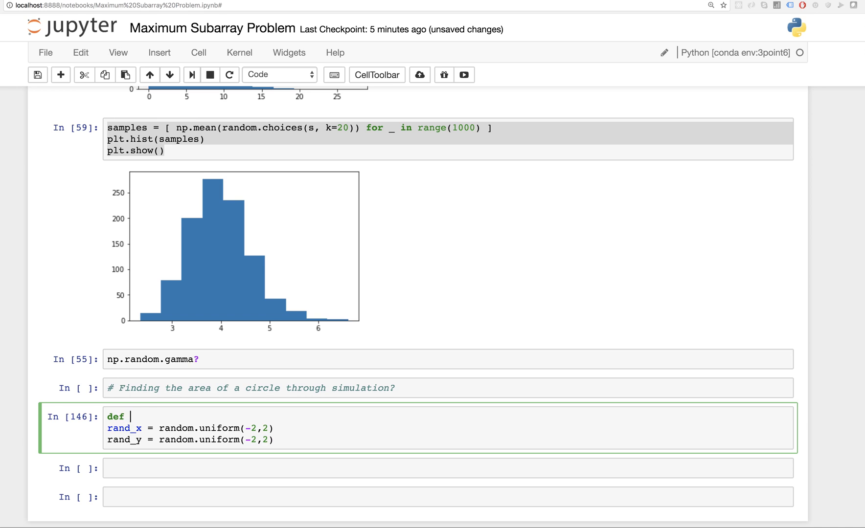
pyautogui.write('dart_throw')
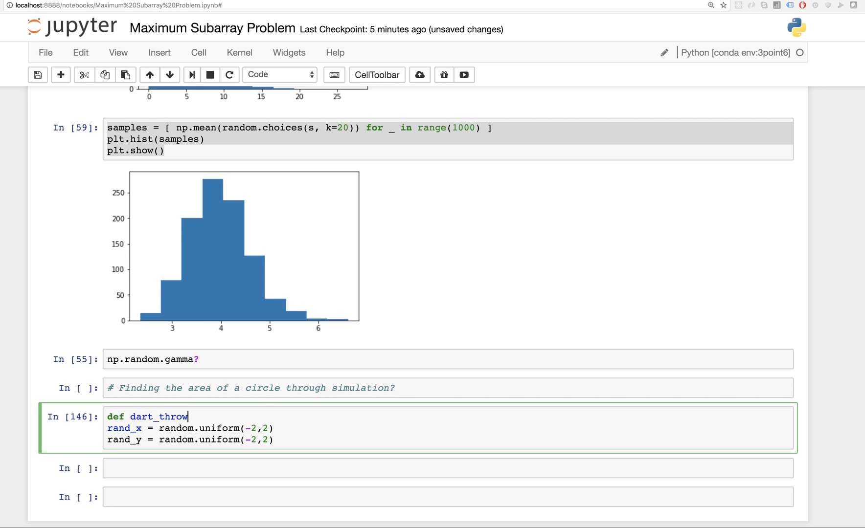
pyautogui.write('_simulator()')
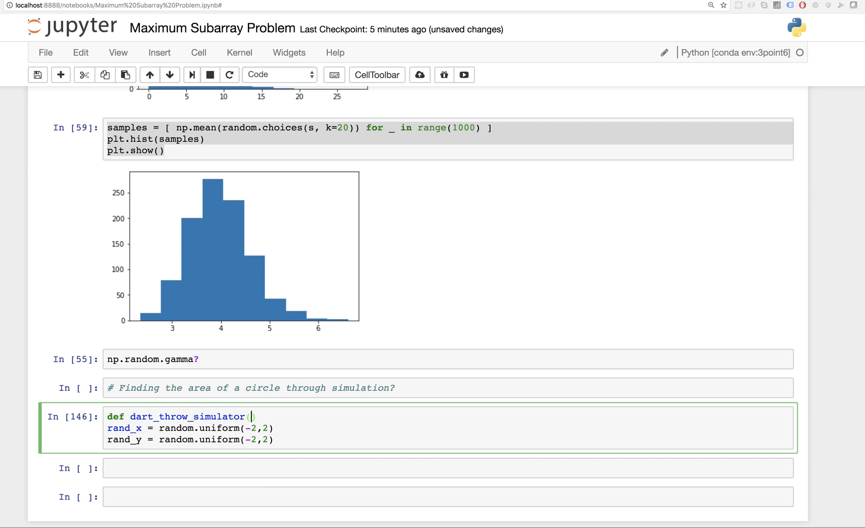
pyautogui.write('radious')
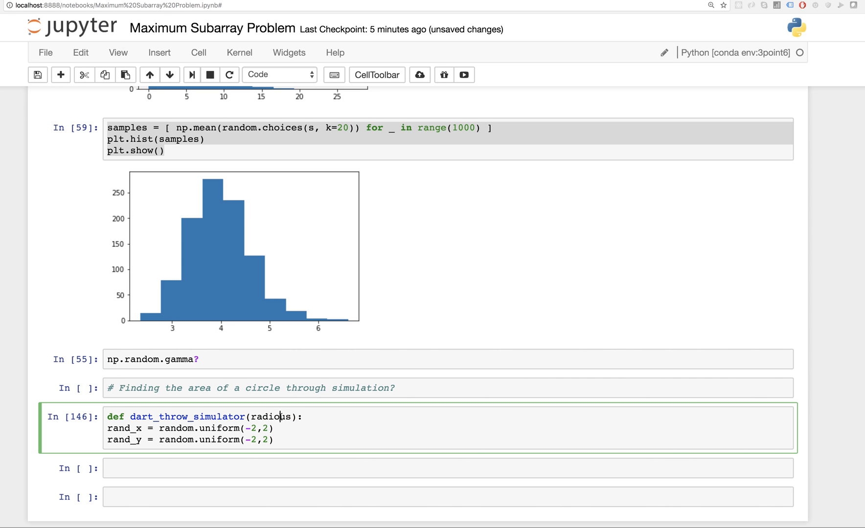
pyautogui.press('ctrl+plus')
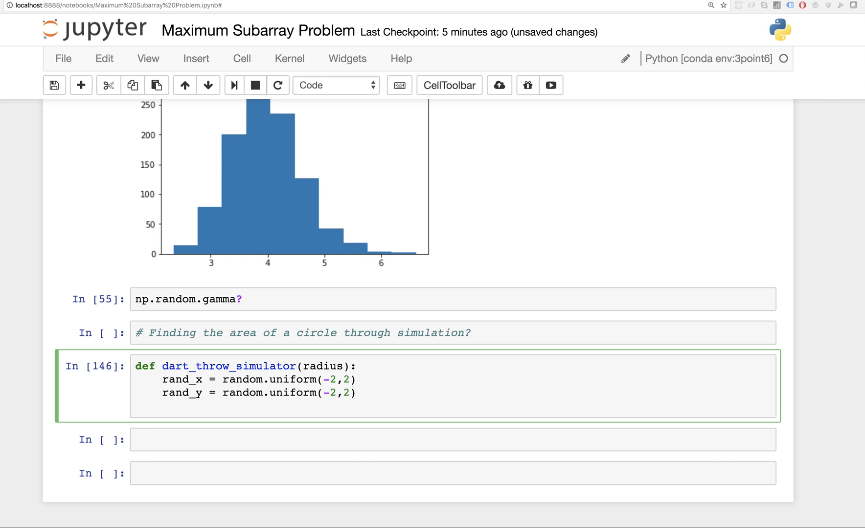
# Step: Add the line hypot = rand_x ** 2 + rand_y ** 2 inside the function
pyautogui.write('hy')
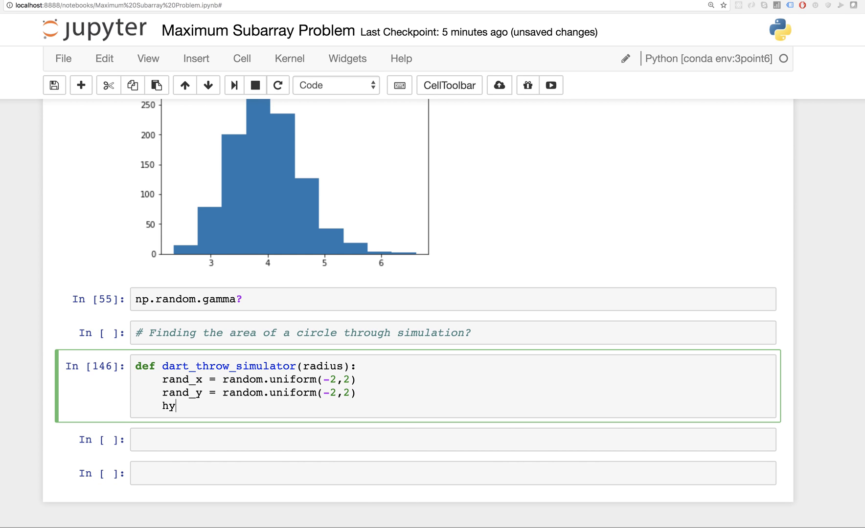
pyautogui.write('pot')
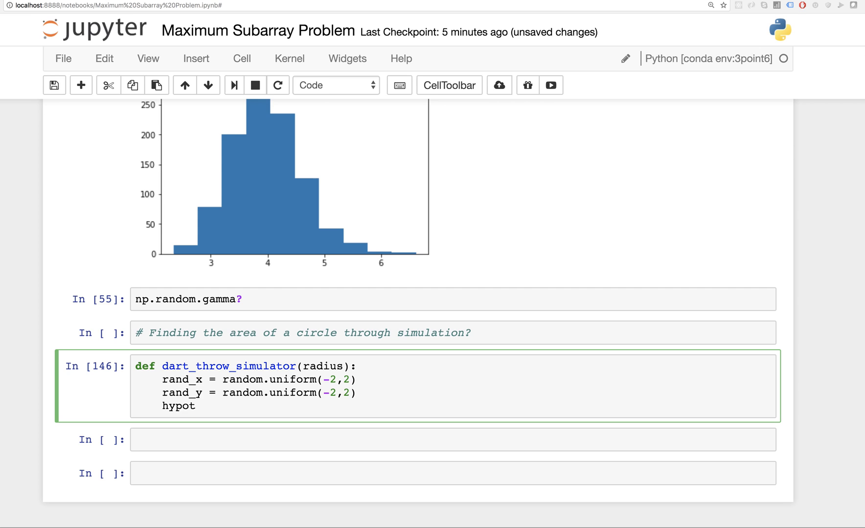
pyautogui.write('= rand')
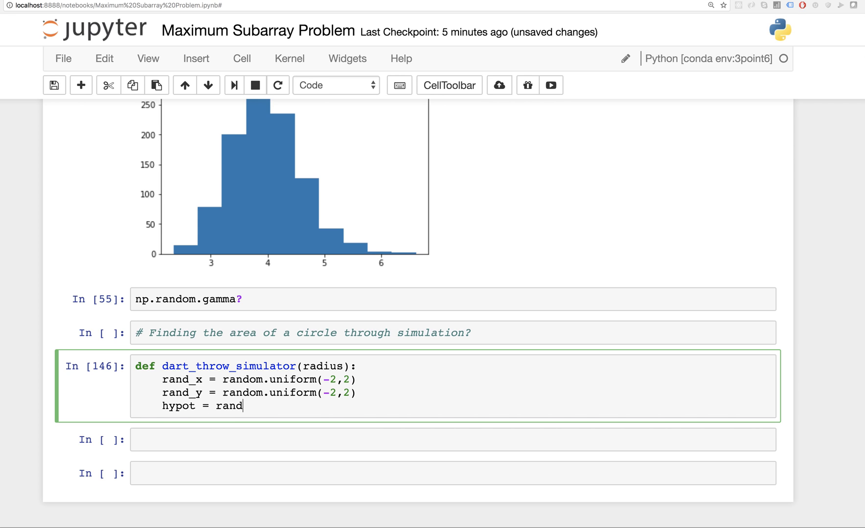
pyautogui.press('tab')
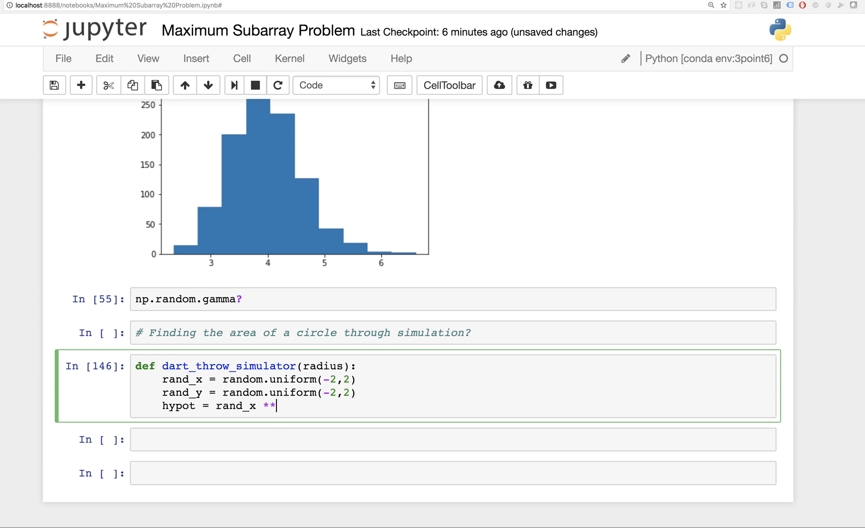
pyautogui.write('2')
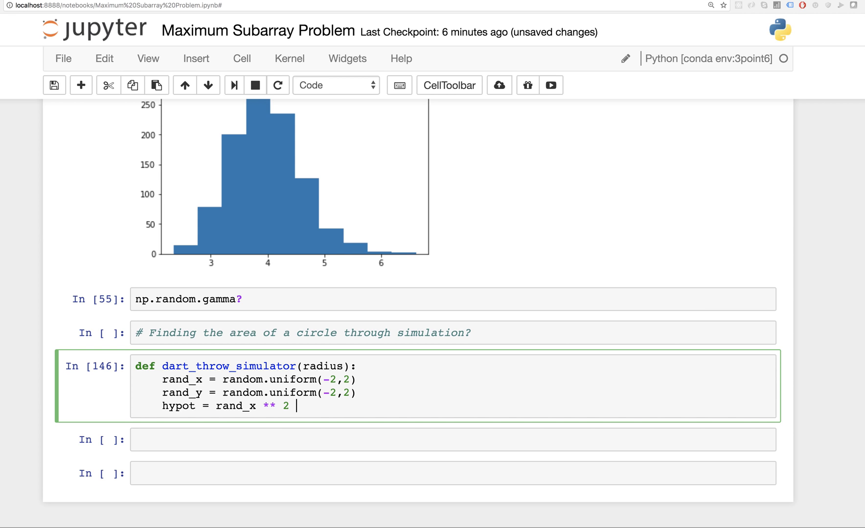
pyautogui.write('+')
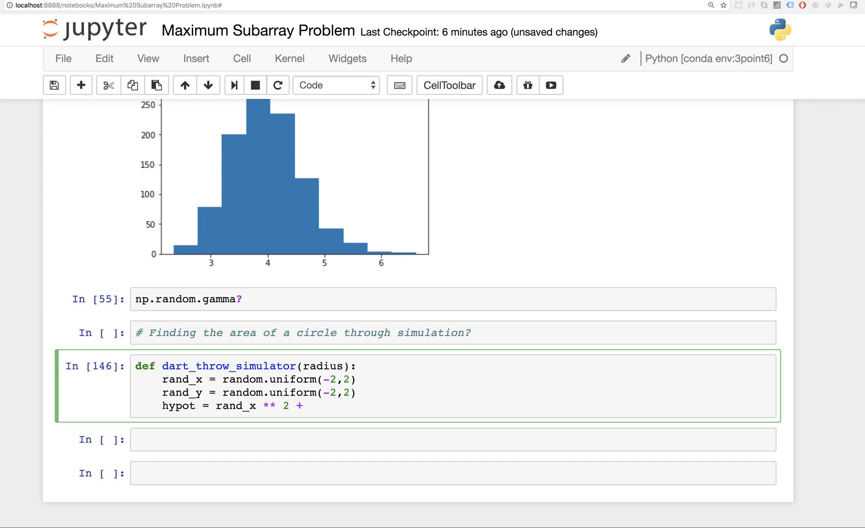
pyautogui.doubleClick(182, 393)
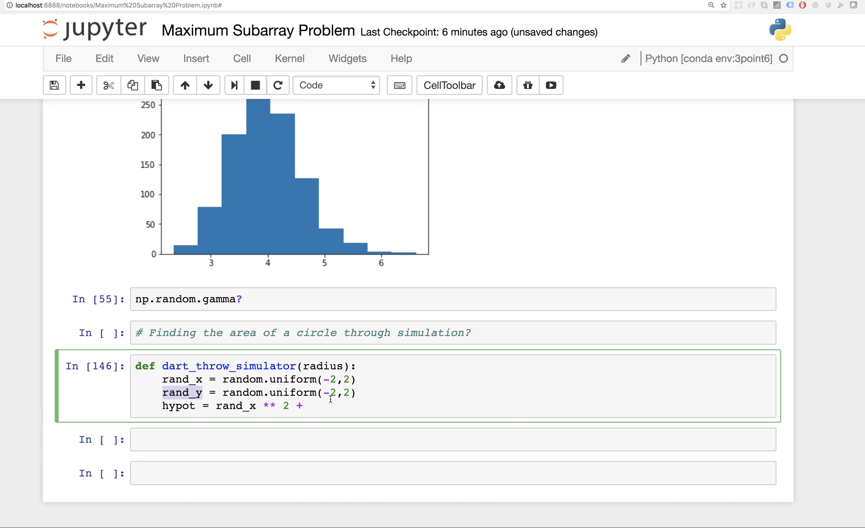
pyautogui.write('rand_y ** 2')
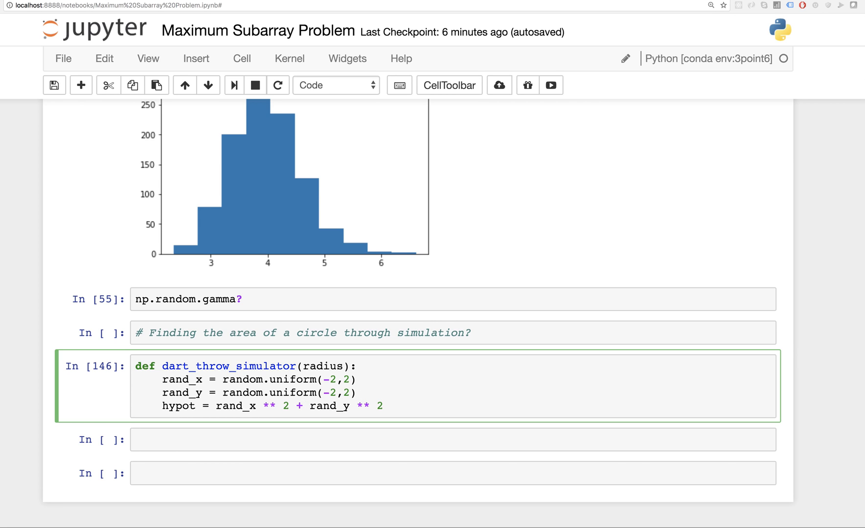
# Step: Parenthesise the squares, rename hypot to c_squared and add return c_squared
pyautogui.write(')')
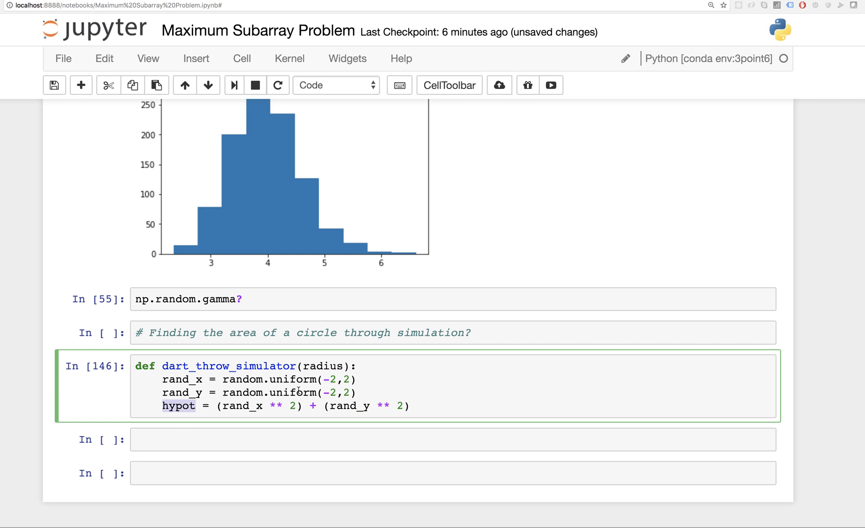
pyautogui.write('c')
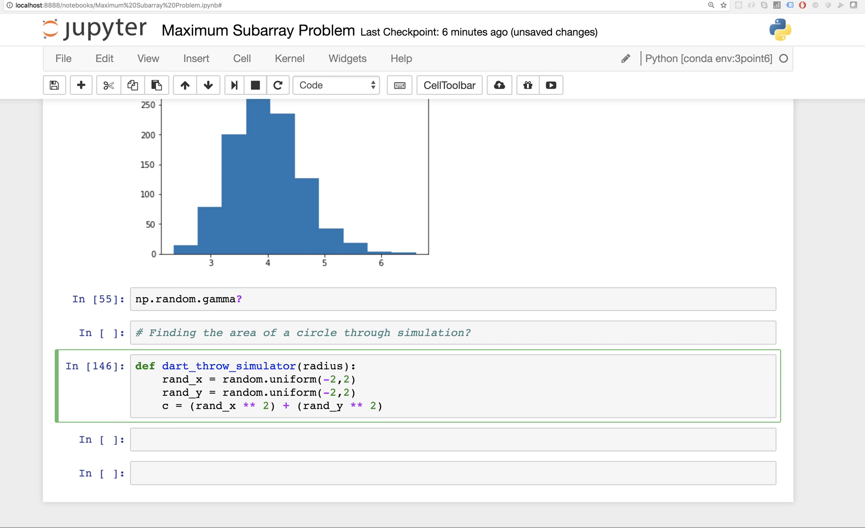
pyautogui.write('_squared')
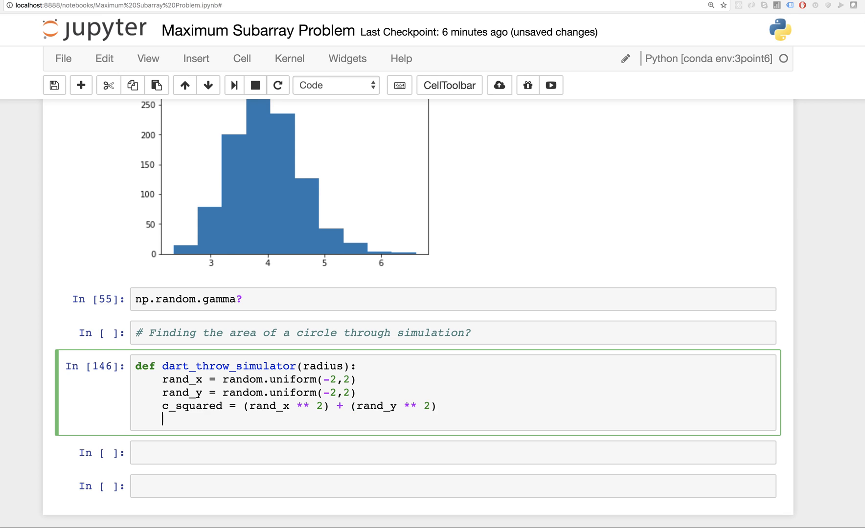
pyautogui.write('return c')
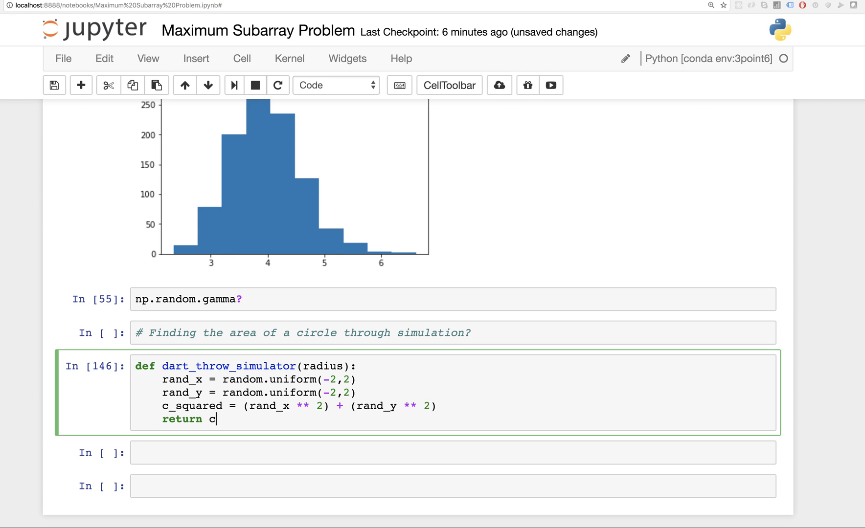
pyautogui.write('_square')
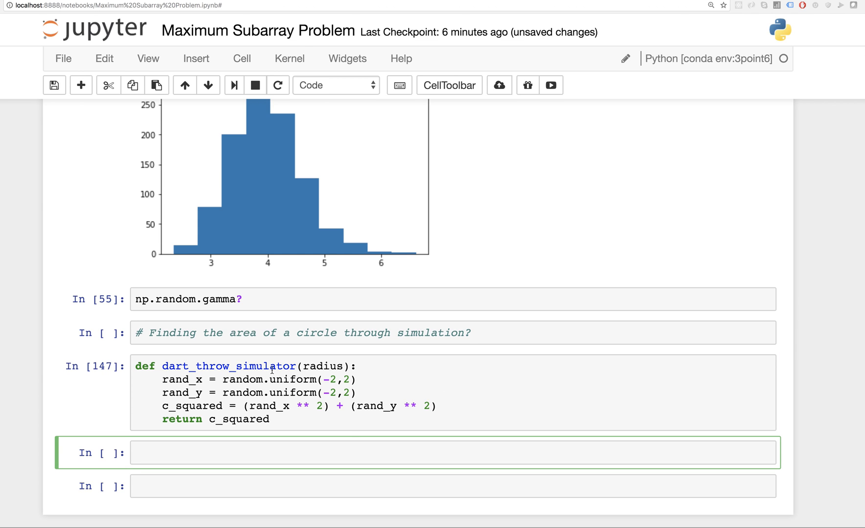
# Step: Call dart_throw_simulator, add import math and return math.sqrt(c_squared), then rerun the definition
pyautogui.write('dart_throw_simulator(2)')
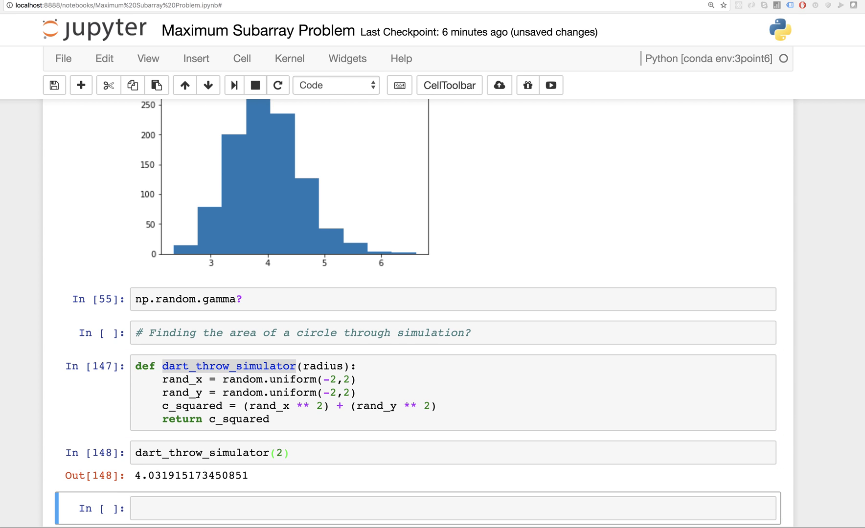
pyautogui.scroll(-3)
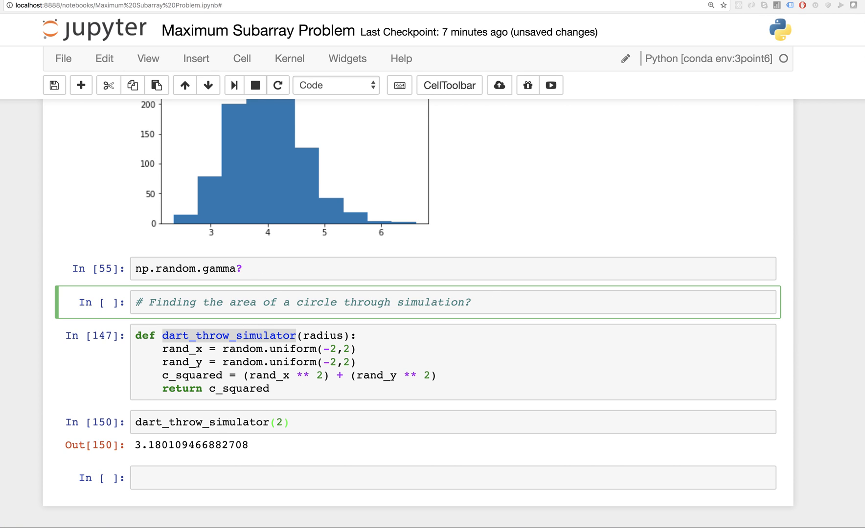
pyautogui.write('import')
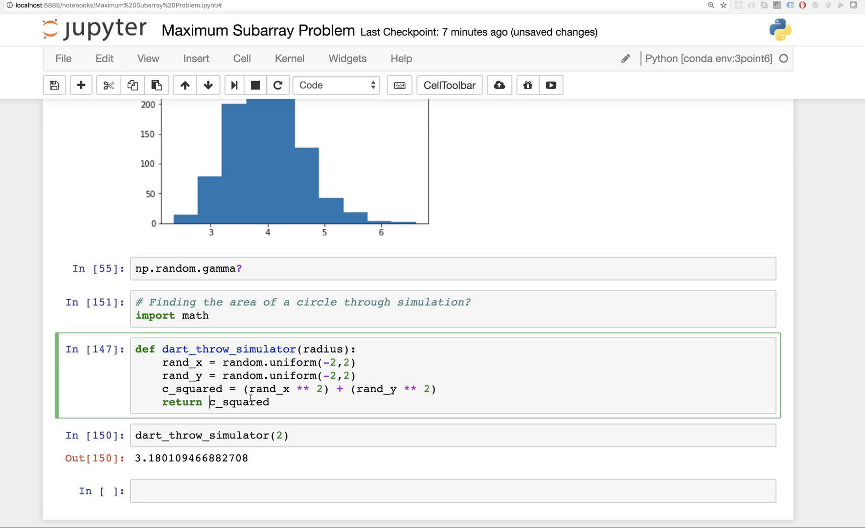
pyautogui.write('math.sqrt(')
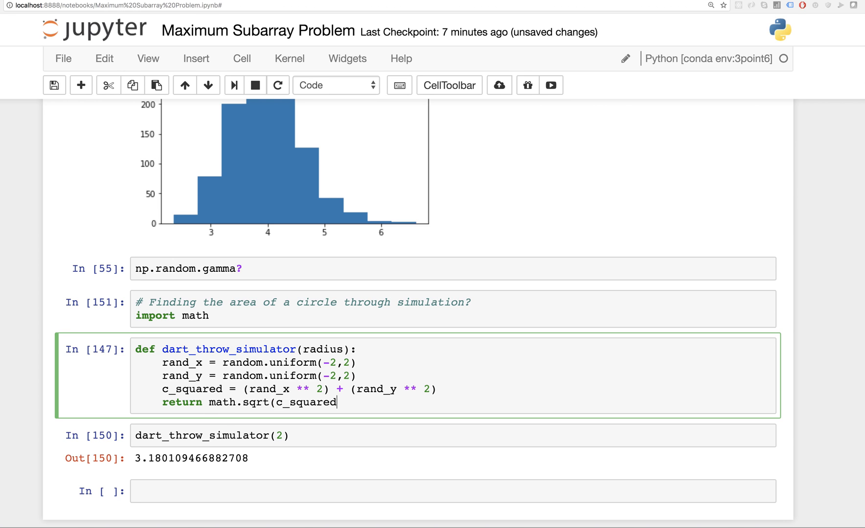
pyautogui.press('shift+enter')
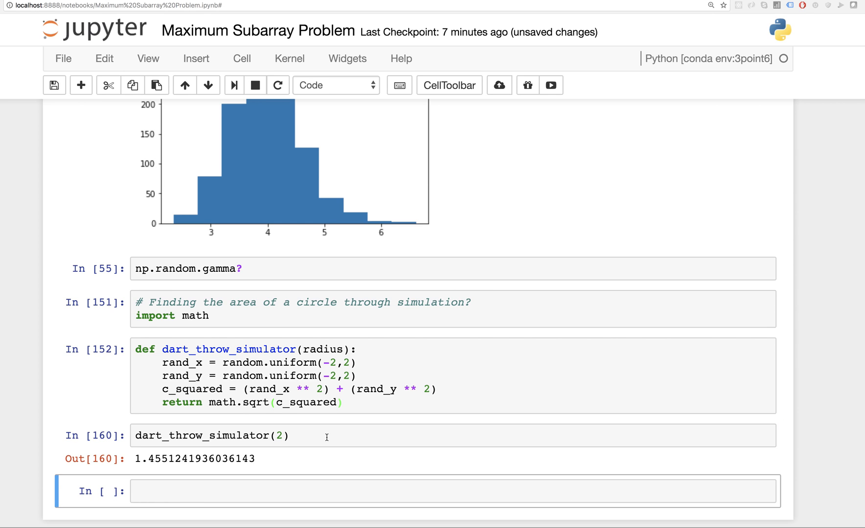
pyautogui.moveTo(375, 350)
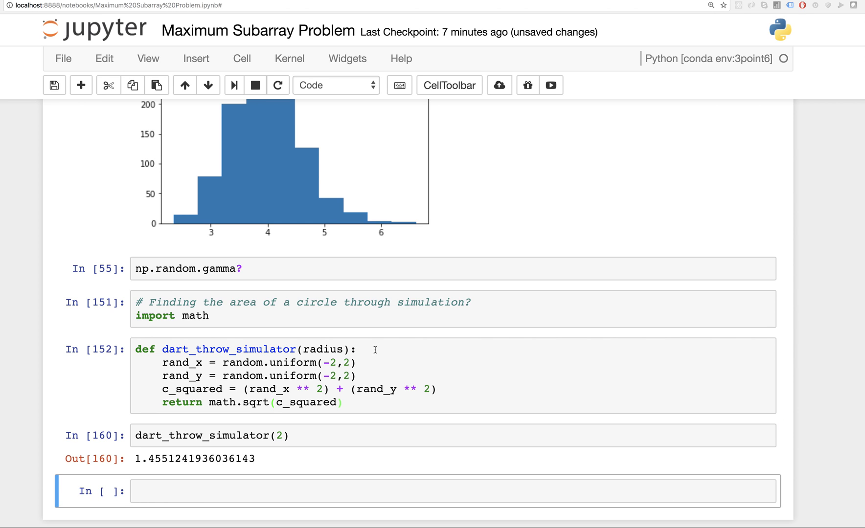
# Step: Add a runs parameter, a for run in range(runs): loop with indented body, and assign outcome instead of returning
pyautogui.write(',')
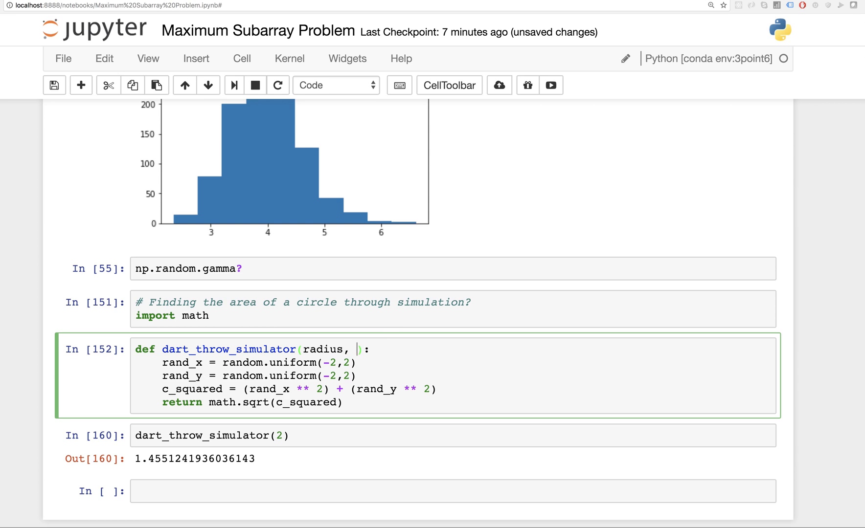
pyautogui.write('runs')
pyautogui.write('for ')
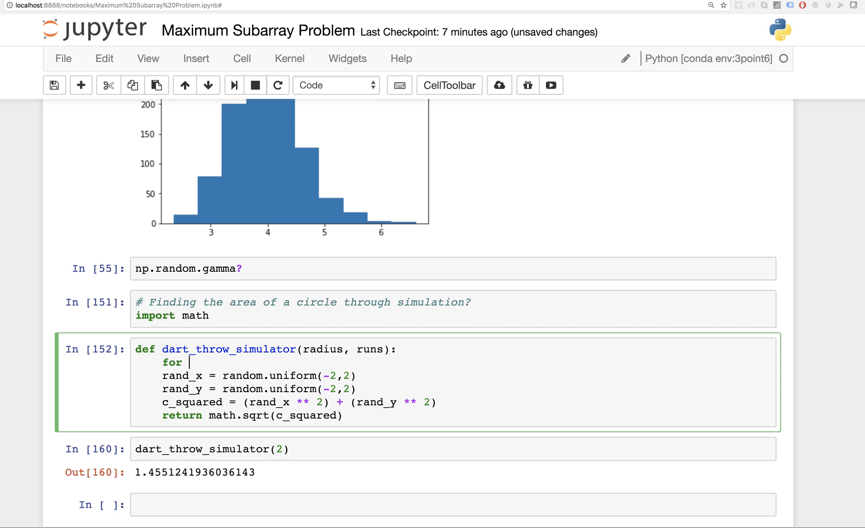
pyautogui.write('run in rangg')
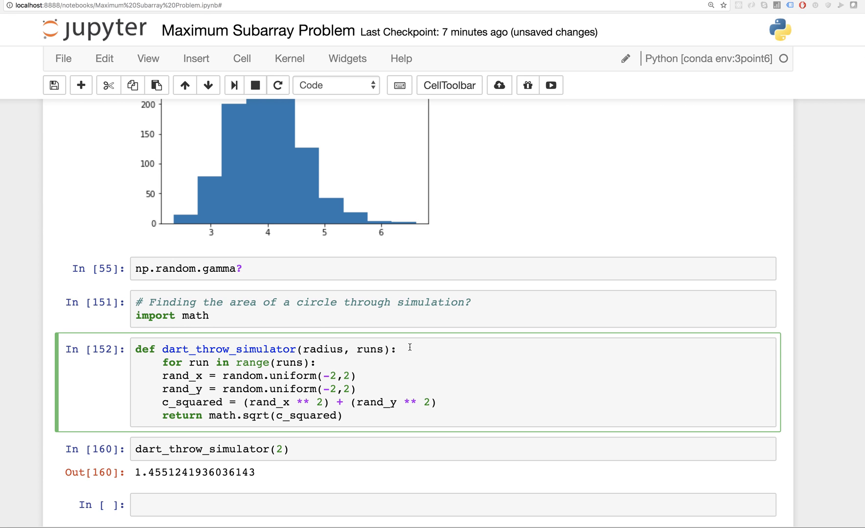
pyautogui.moveTo(166, 389); pyautogui.dragTo(342, 416)
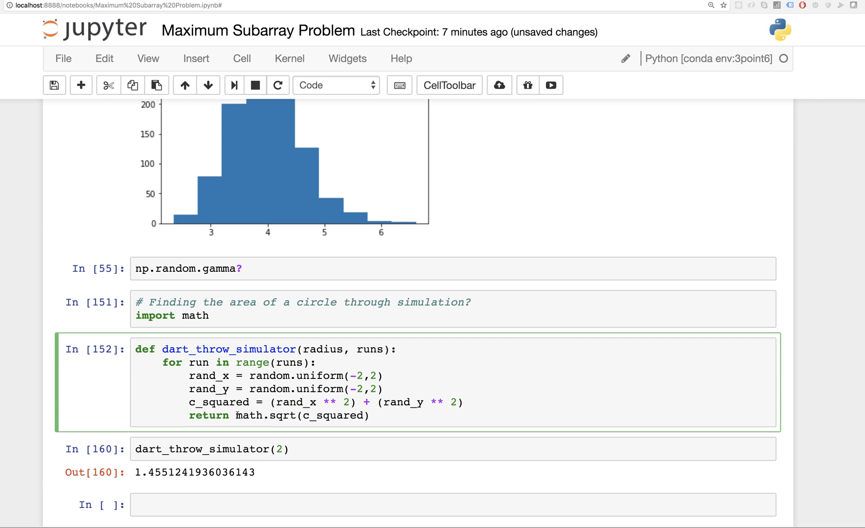
pyautogui.doubleClick(208, 414)
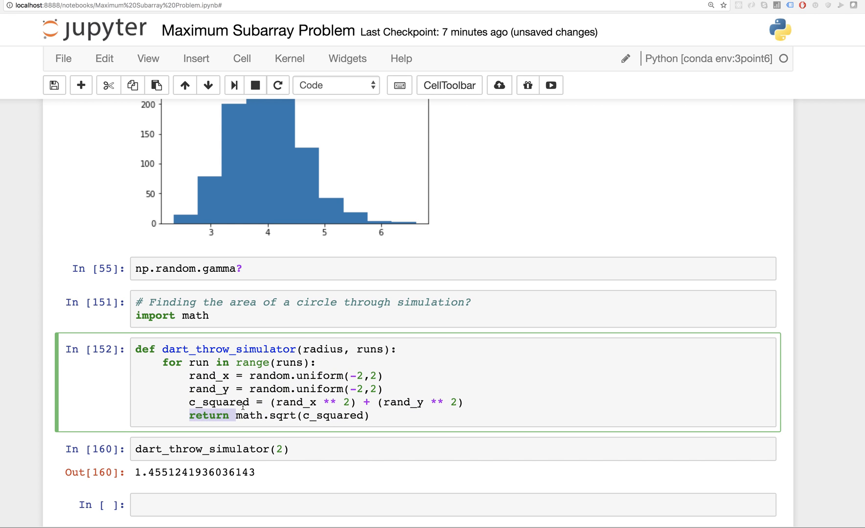
pyautogui.write('outcome')
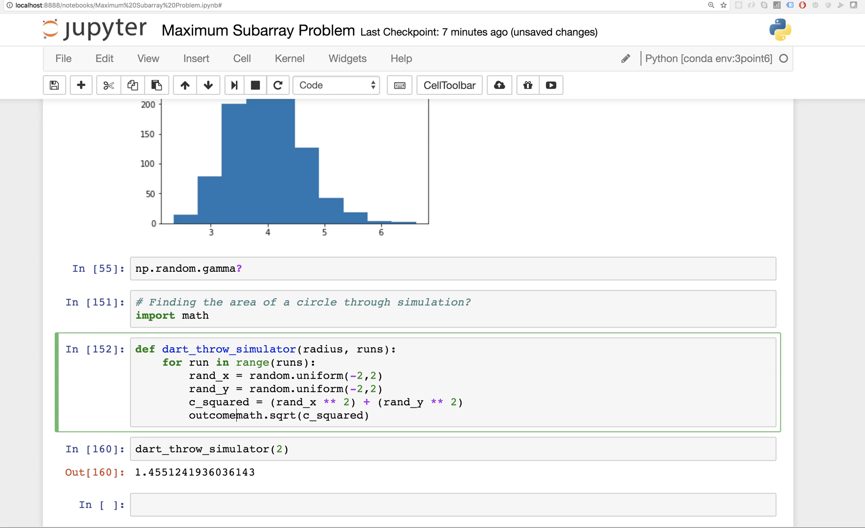
pyautogui.write('=')
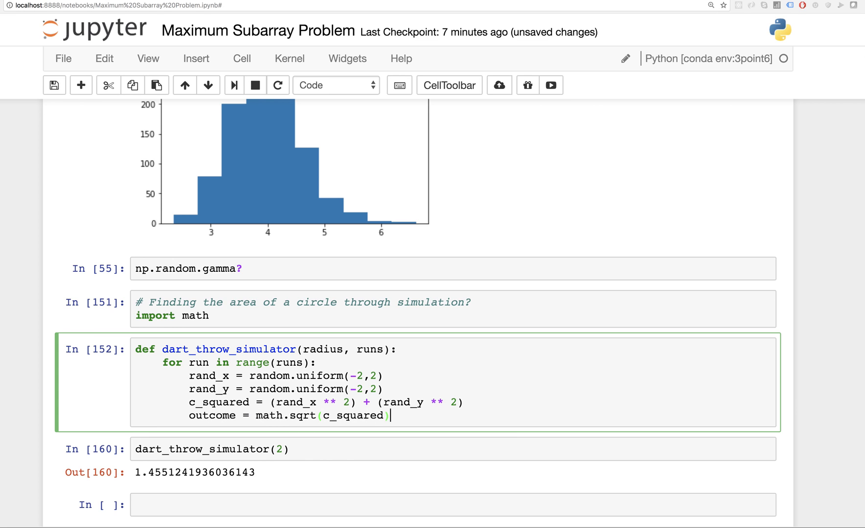
# Step: Add hits = 0 and an if outcome < radius: check that does hits += 1
pyautogui.write('if outcome')
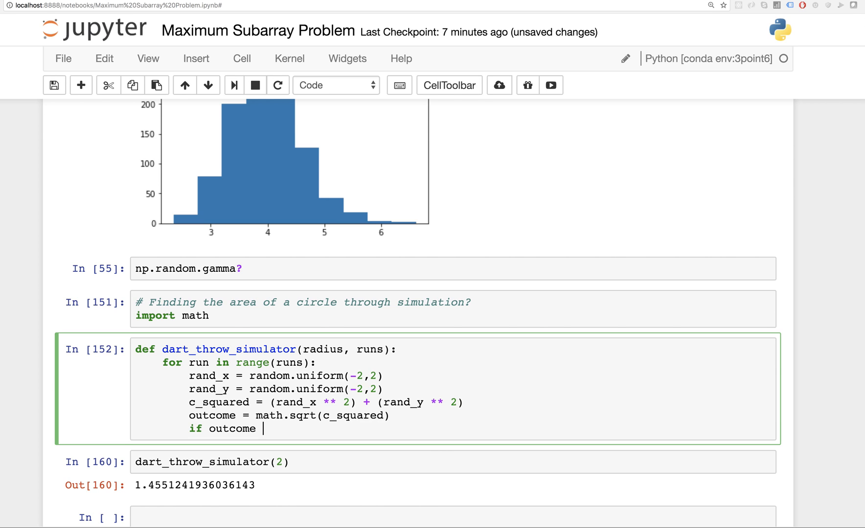
pyautogui.write('< radi')
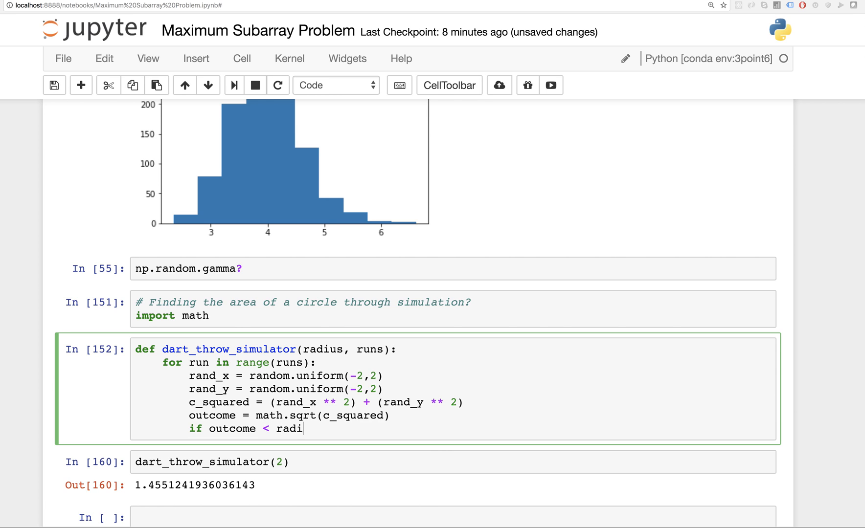
pyautogui.write('us:')
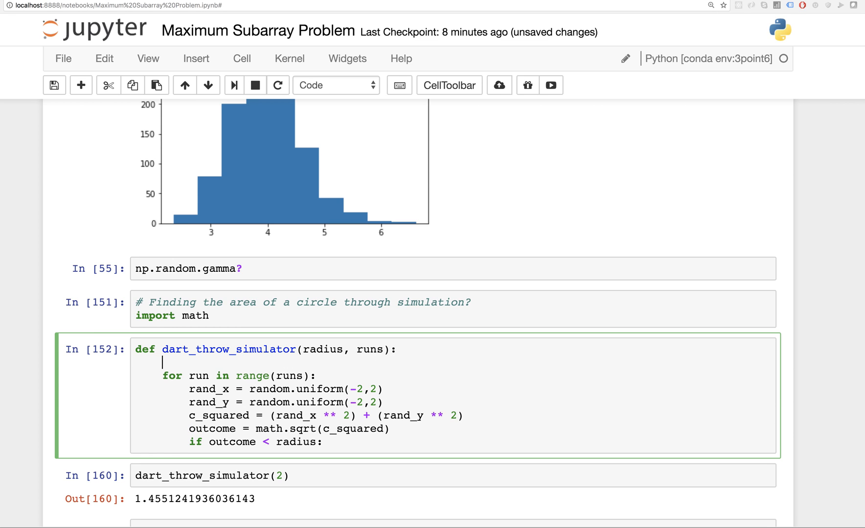
pyautogui.write('hits = 0')
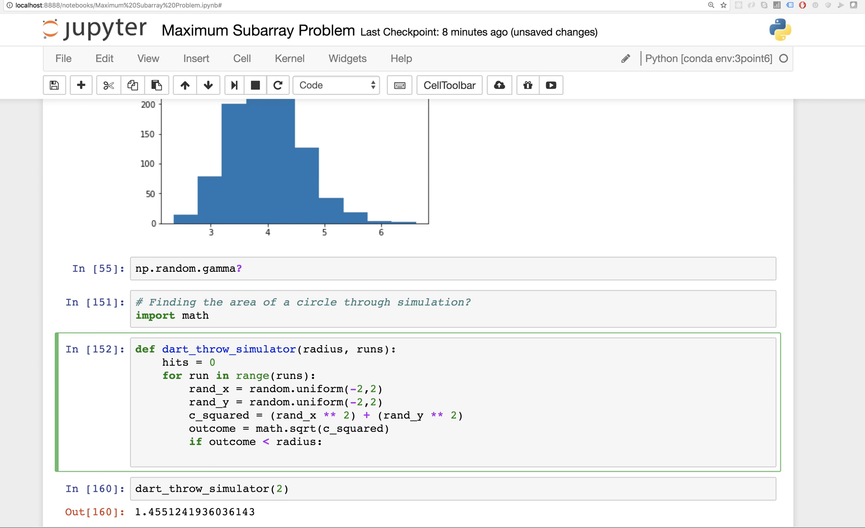
pyautogui.write('hits += 1')
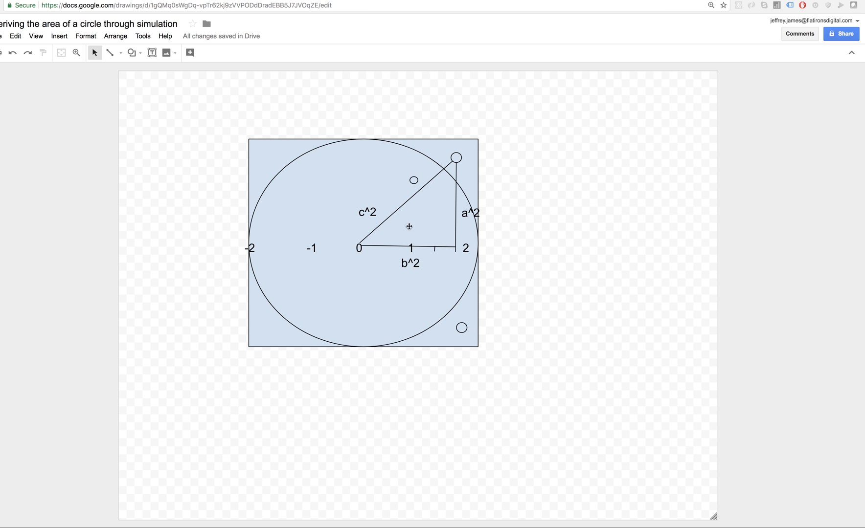
pyautogui.moveTo(387, 226)
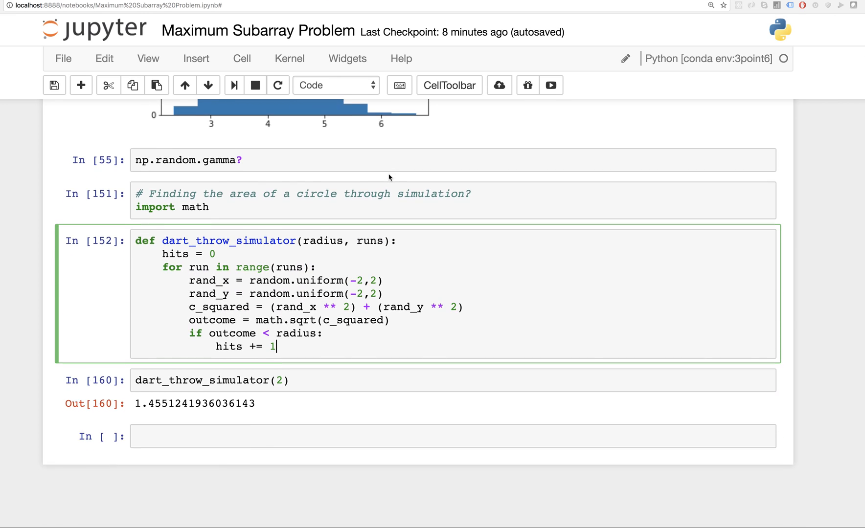
# Step: End the function with return hits / runs and rerun the definition
pyautogui.scroll(-3)
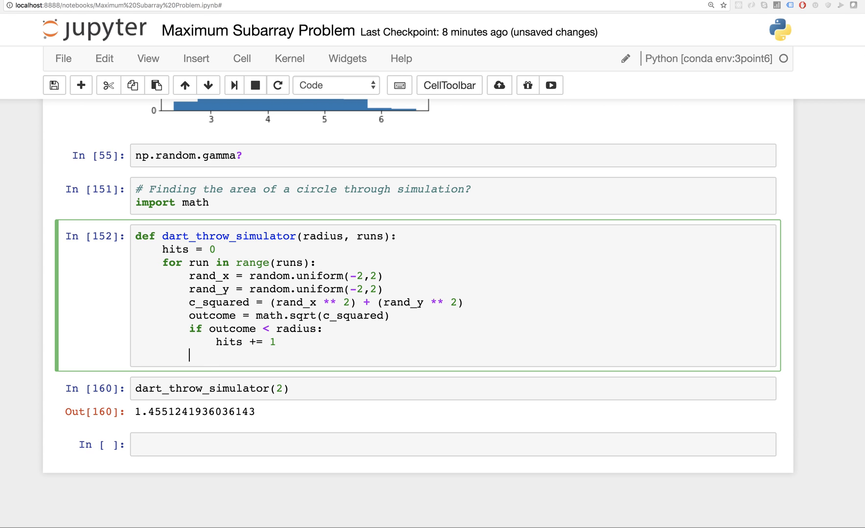
pyautogui.write('re')
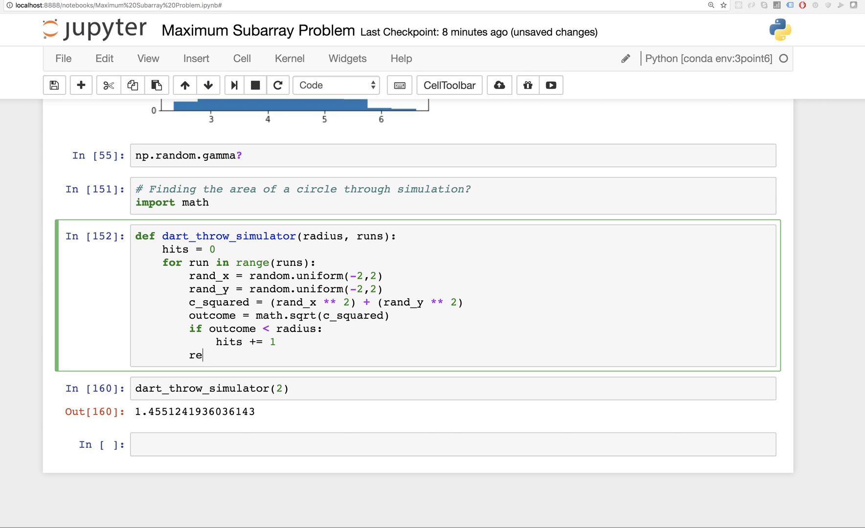
pyautogui.write('turn hits')
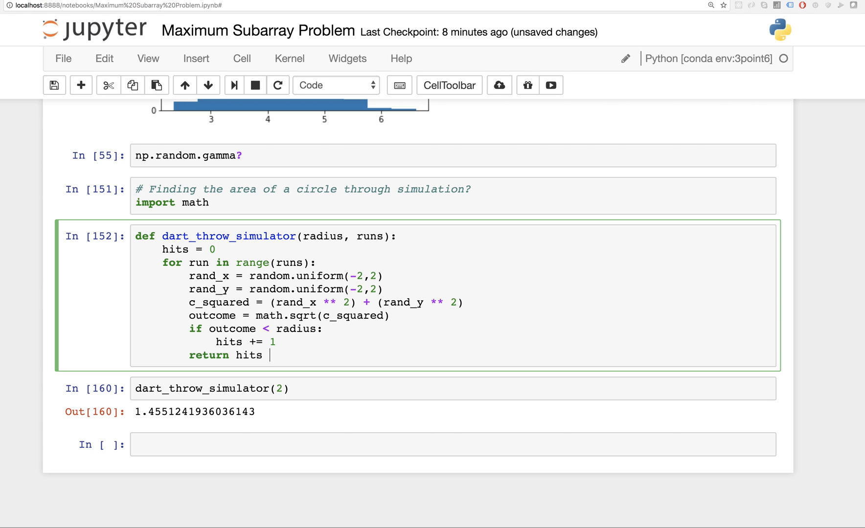
pyautogui.write('/')
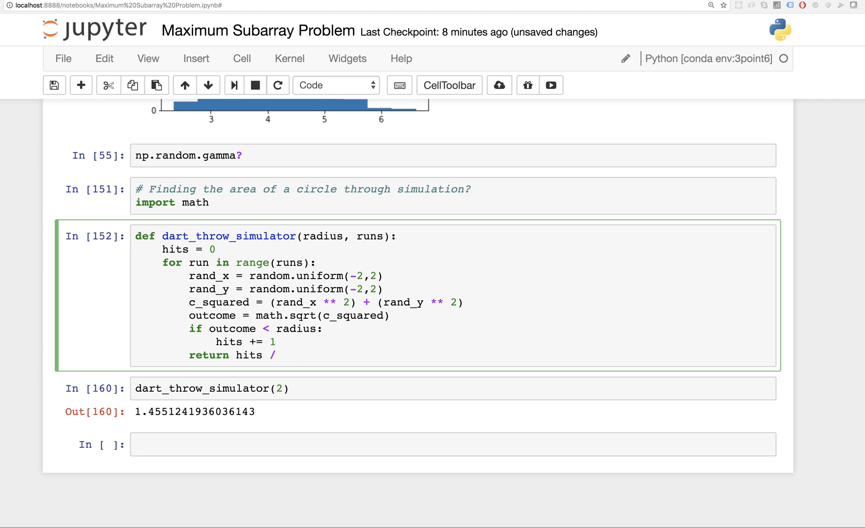
pyautogui.write('runs')
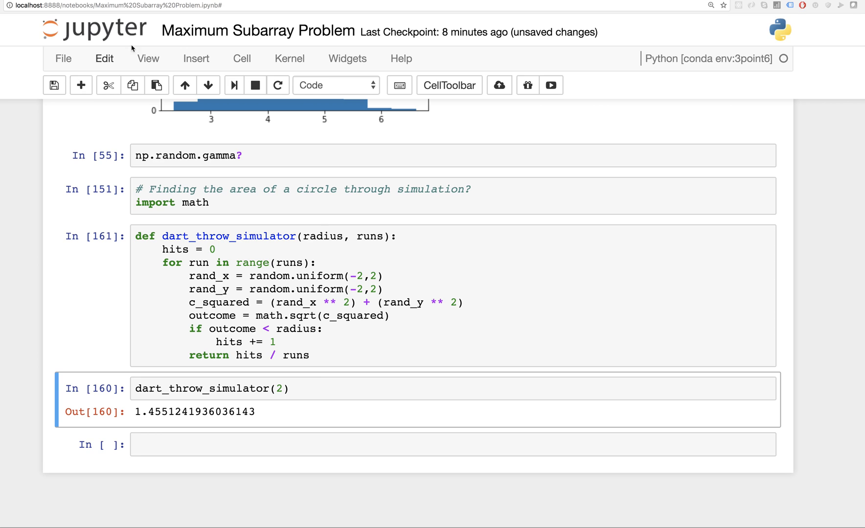
# Step: Change the call to dart_throw_simulator(2, 1000) and move the return line outside the loop
pyautogui.click(302, 388)
pyautogui.write(', 1000')
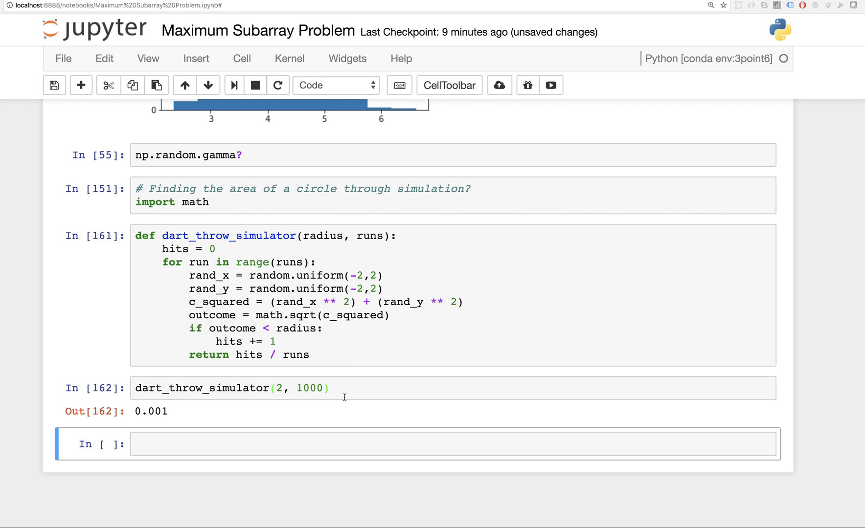
pyautogui.click(329, 388)
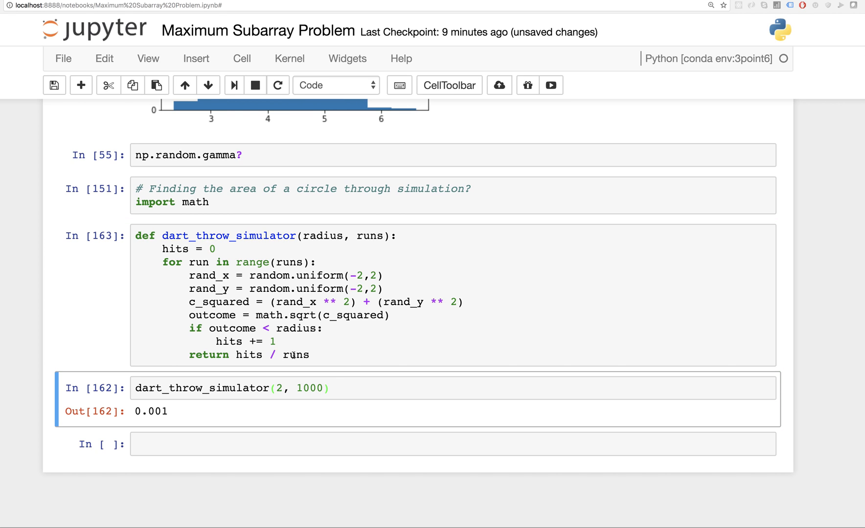
pyautogui.click(353, 387)
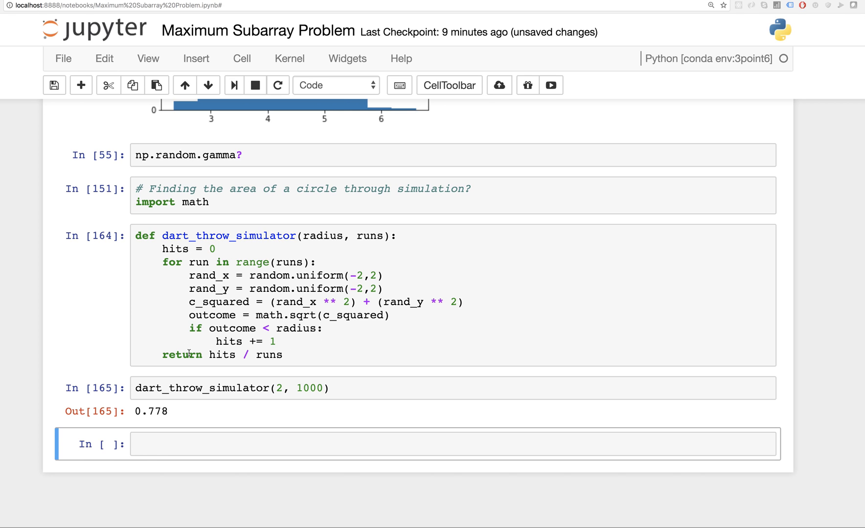
# Step: Add hit_ratio = hits / runs and total_area_square = (2*radius)**2 to the function
pyautogui.write('hit_r')
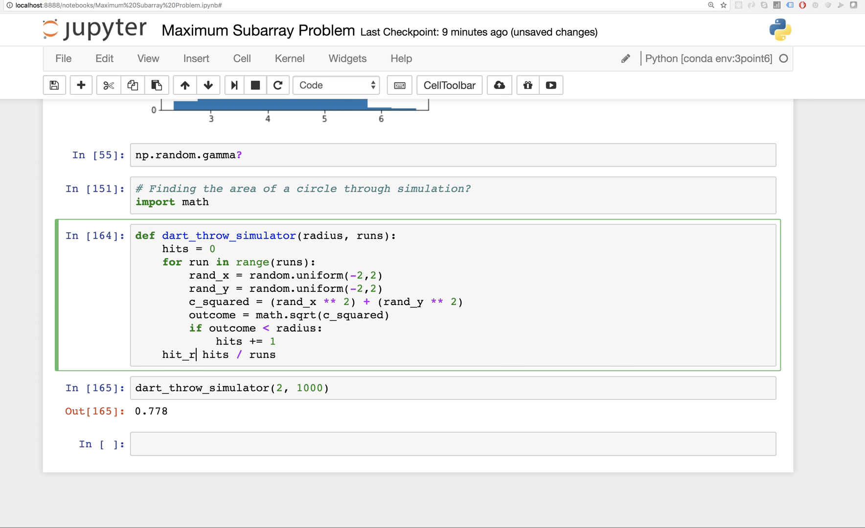
pyautogui.write('atio =')
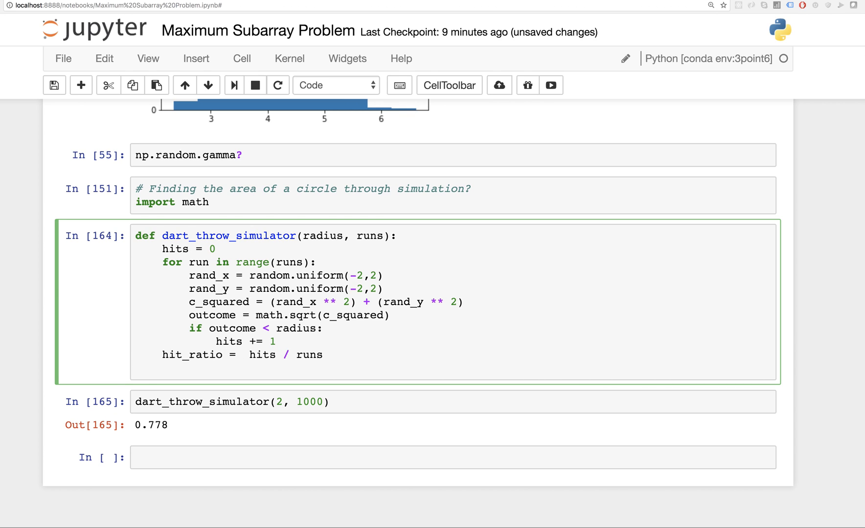
pyautogui.write('total_area')
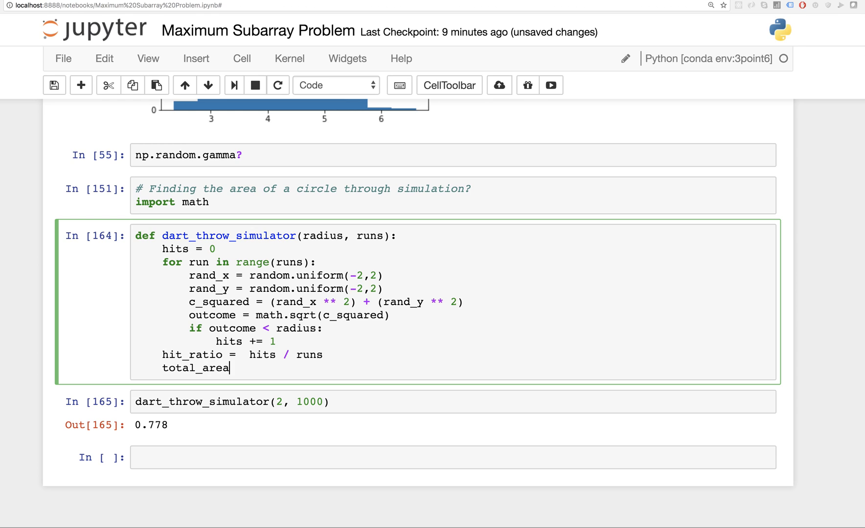
pyautogui.write('_square =')
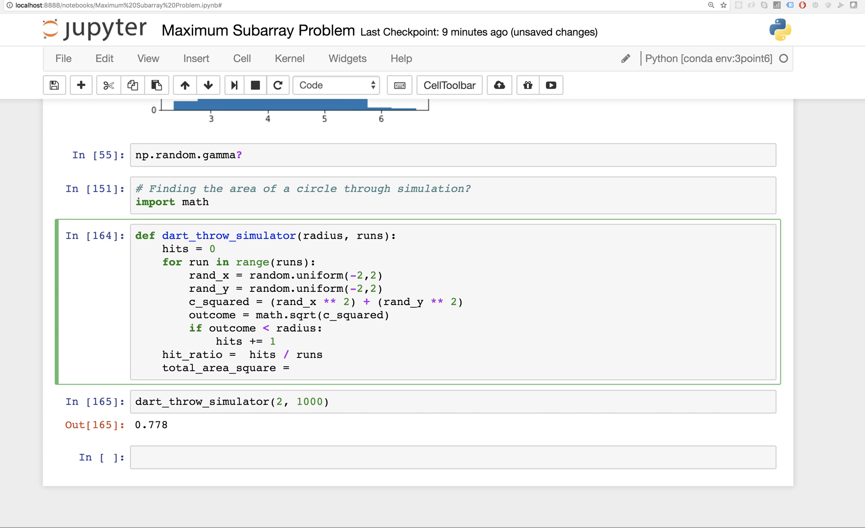
pyautogui.write('2*r')
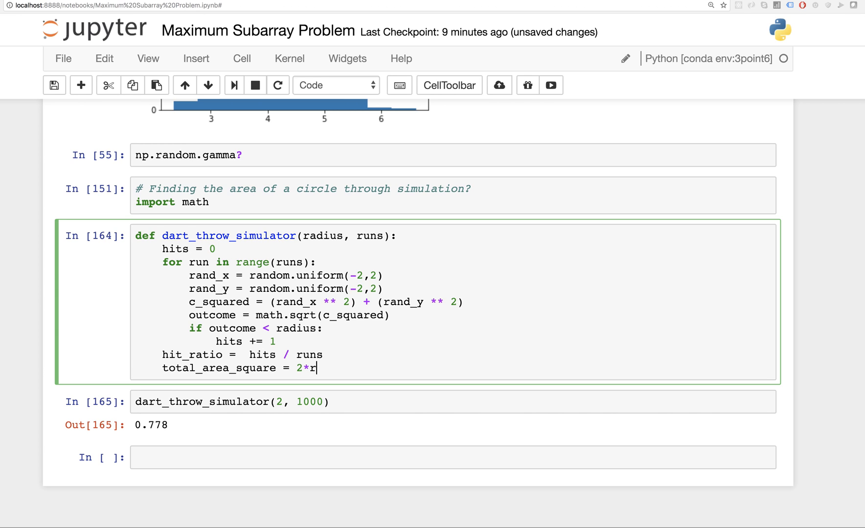
pyautogui.write('adius')
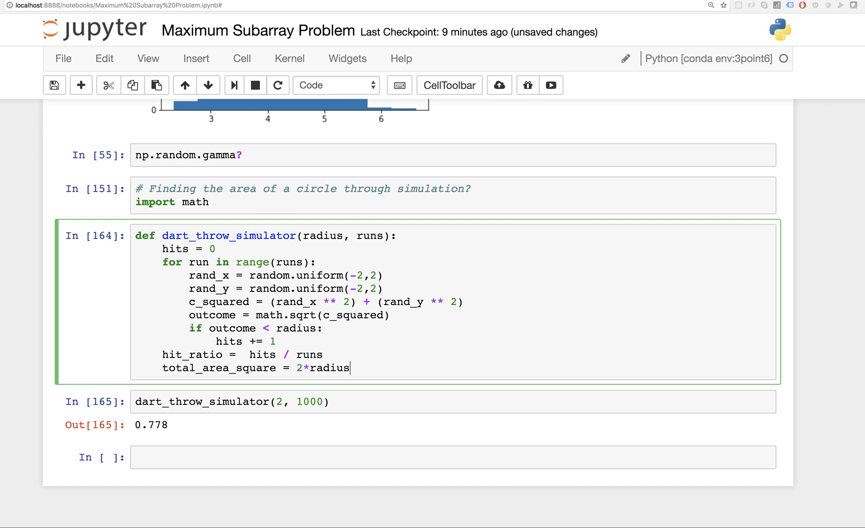
pyautogui.doubleClick(322, 369)
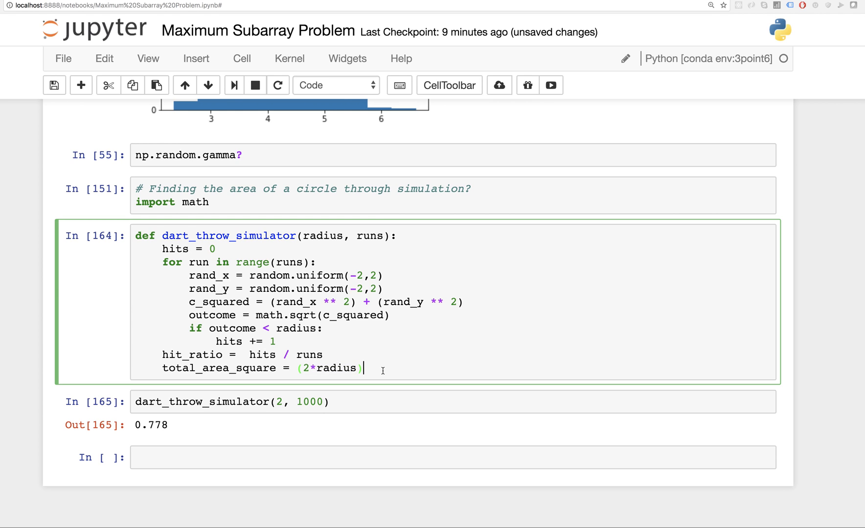
pyautogui.write('**2')
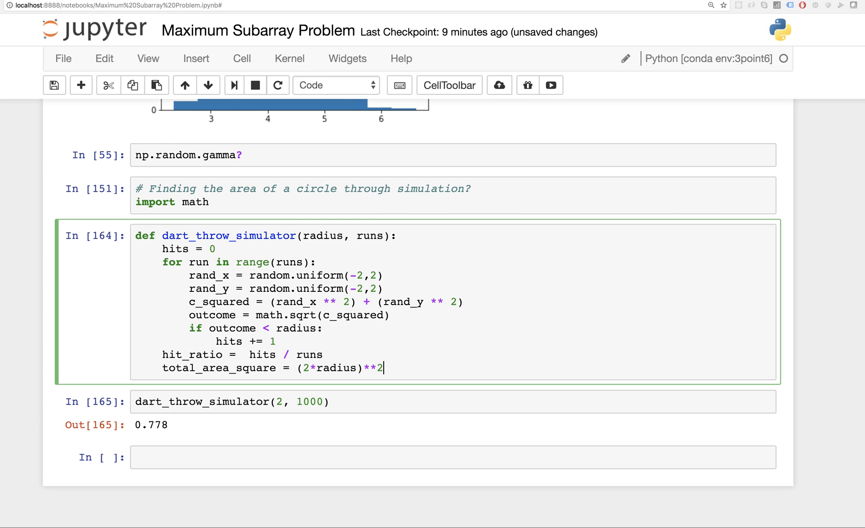
# Step: Return hit_ratio * total_area_square as the estimated circle area
pyautogui.write('return')
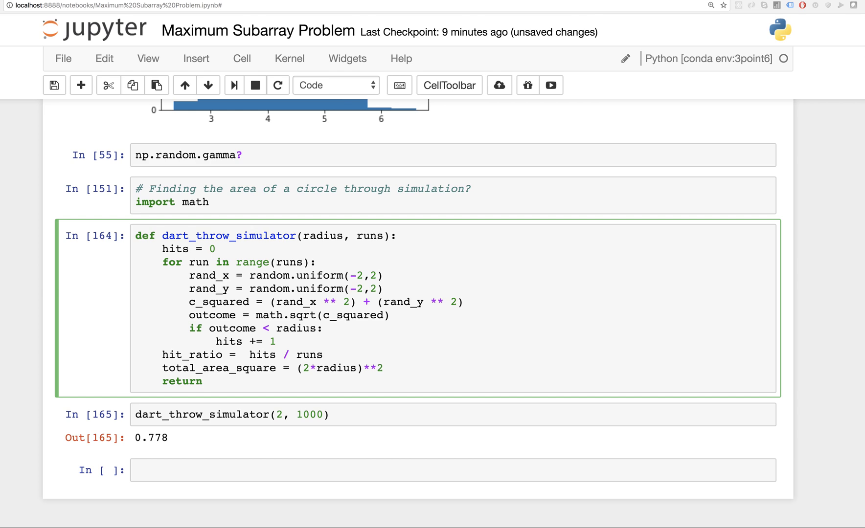
pyautogui.write('hit_ratio')
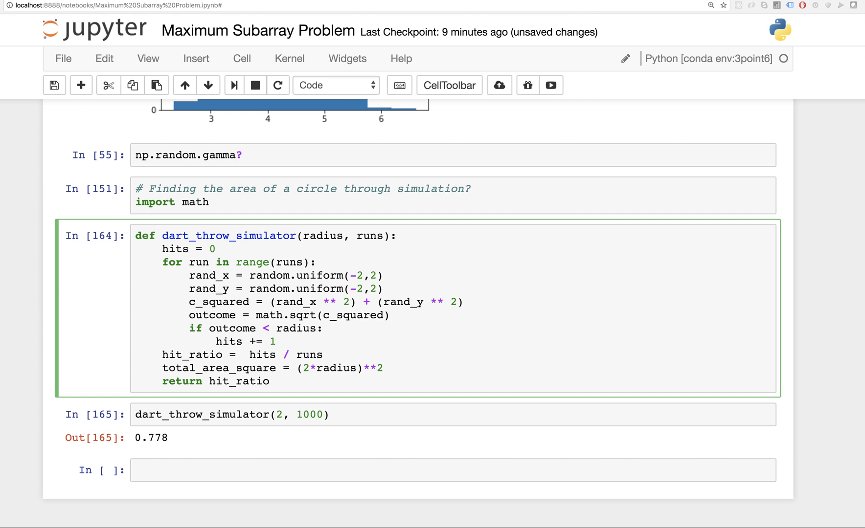
pyautogui.write('* total')
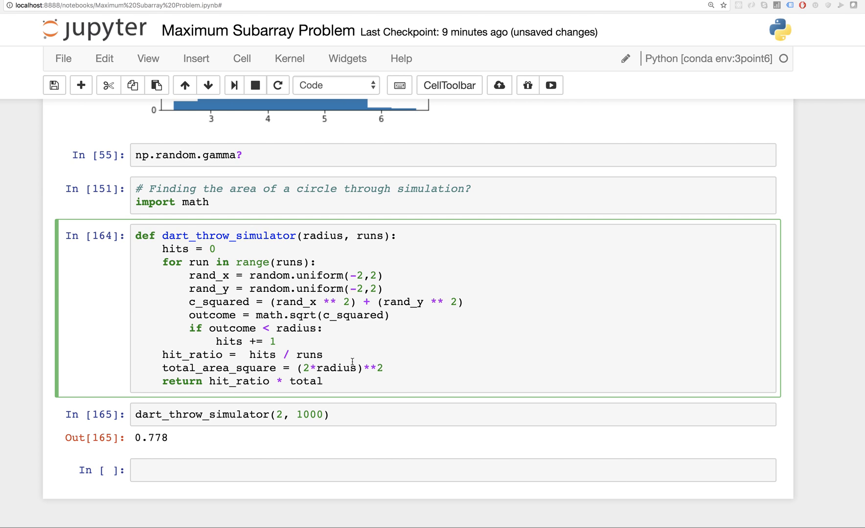
pyautogui.write('_area_square')
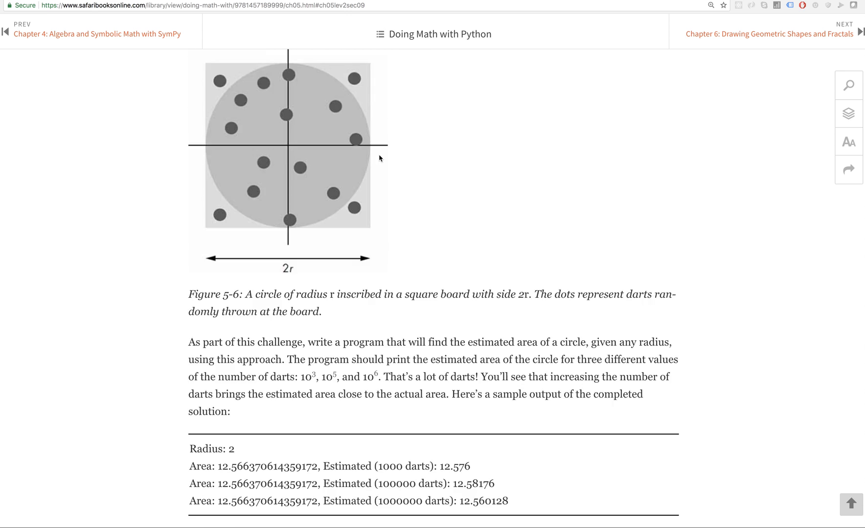
# Step: Scroll the book page to the Figure 5-6 dart-board and sample output listing
pyautogui.scroll(-3)
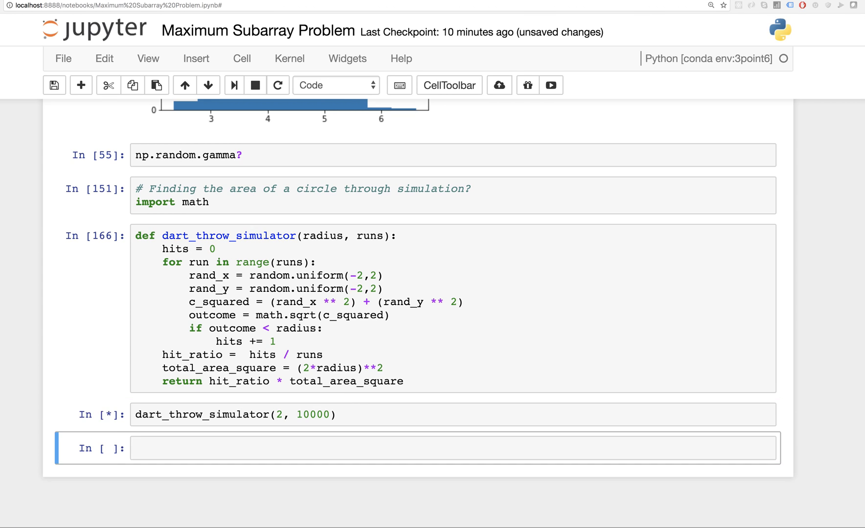
# Step: Rerun the simulator and change the call to 100000 darts, estimating 12.5696
pyautogui.press('shift+enter')
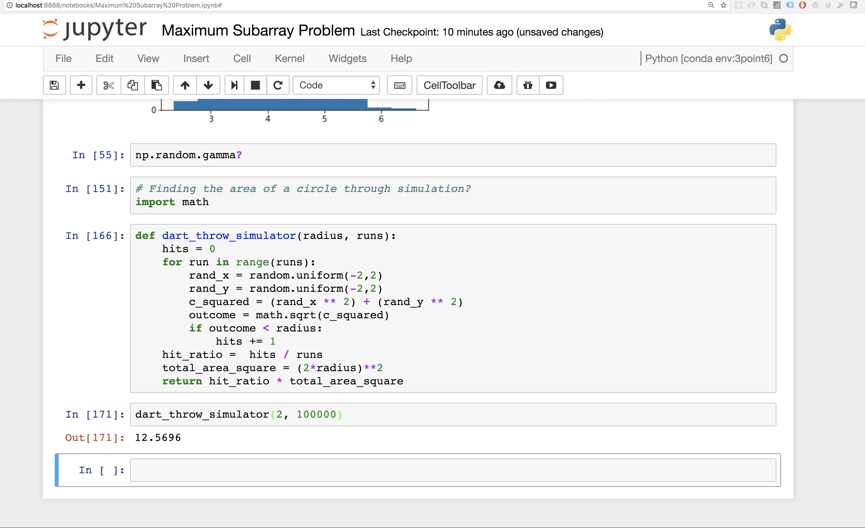
pyautogui.click(331, 414)
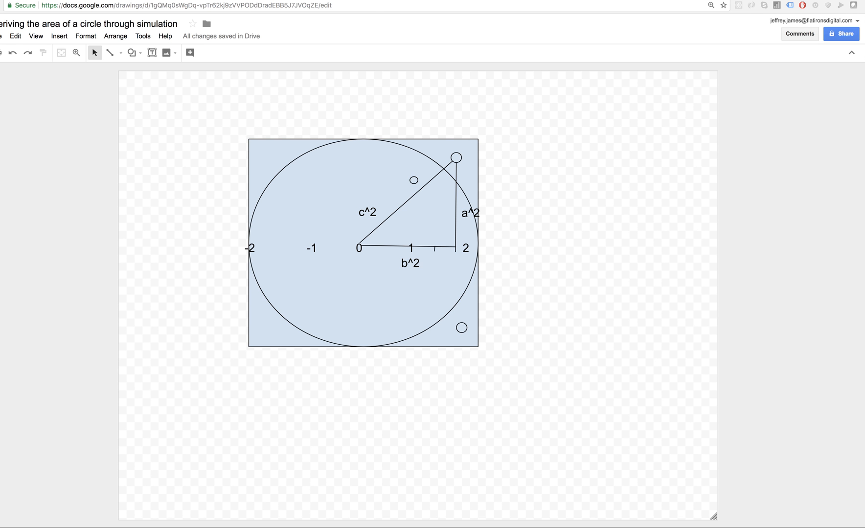
pyautogui.moveTo(446, 122)
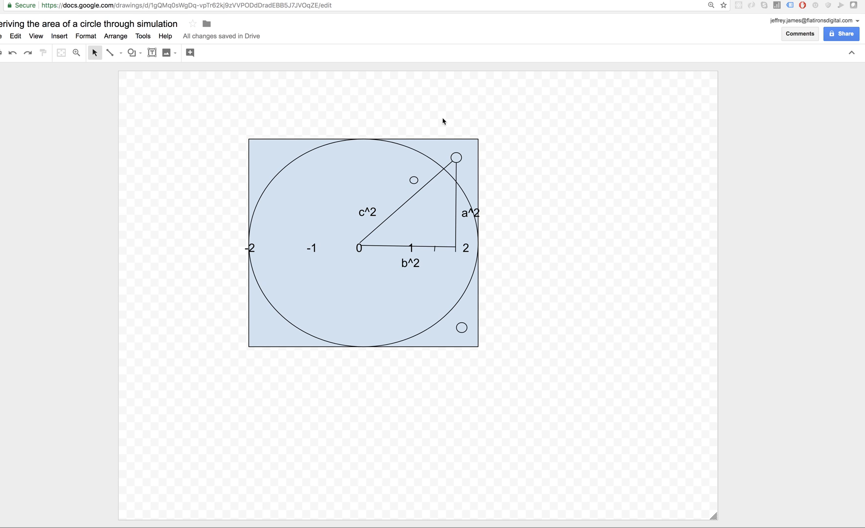
pyautogui.moveTo(440, 120)
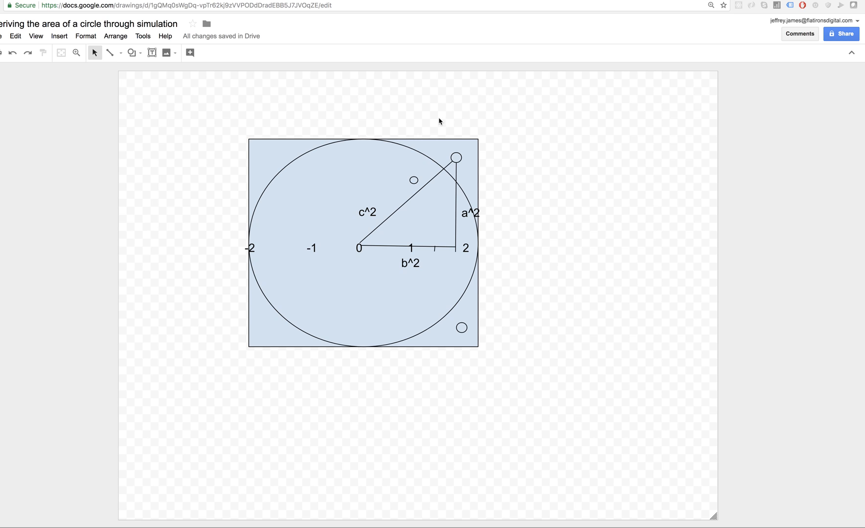
pyautogui.moveTo(492, 141)
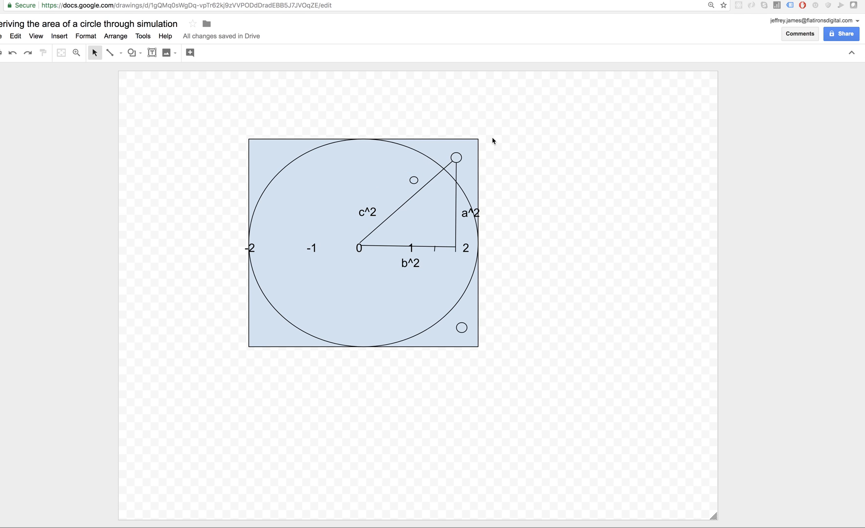
pyautogui.moveTo(490, 142)
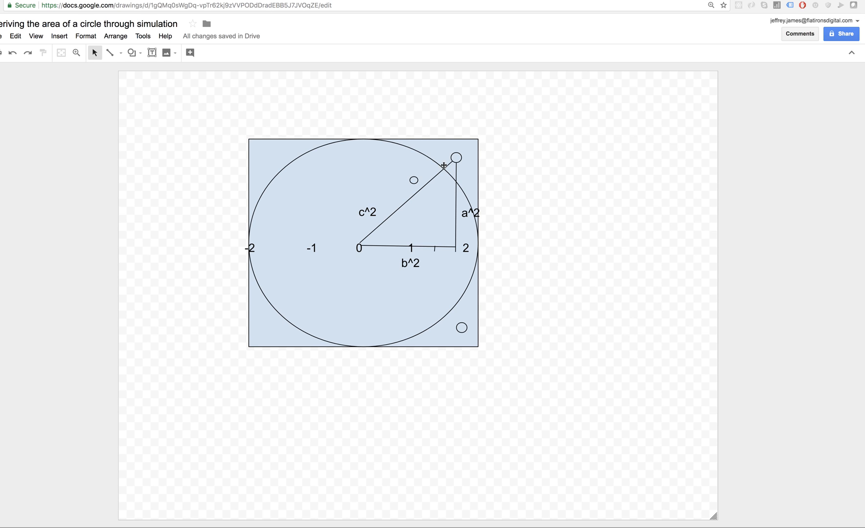
pyautogui.moveTo(345, 280)
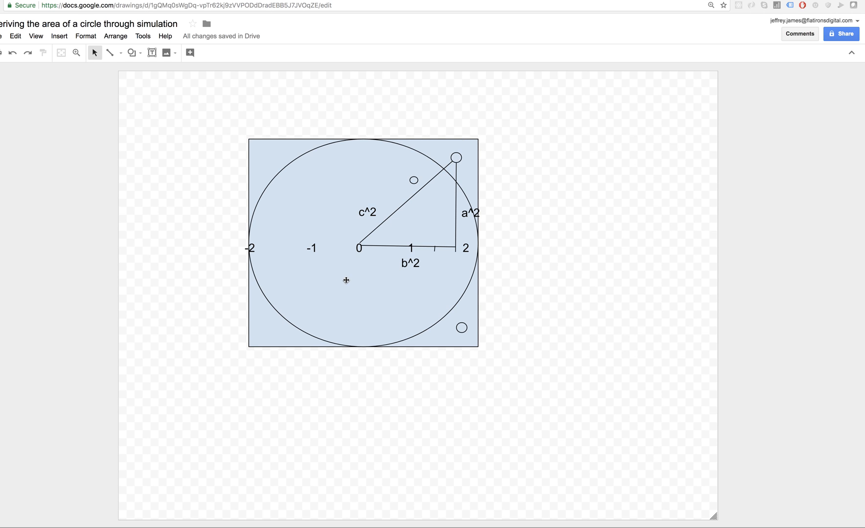
pyautogui.moveTo(432, 257)
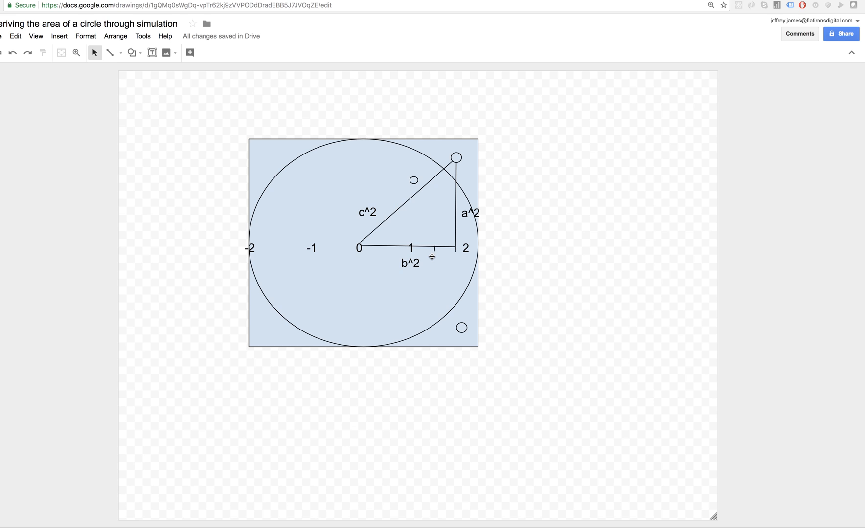
pyautogui.moveTo(443, 179)
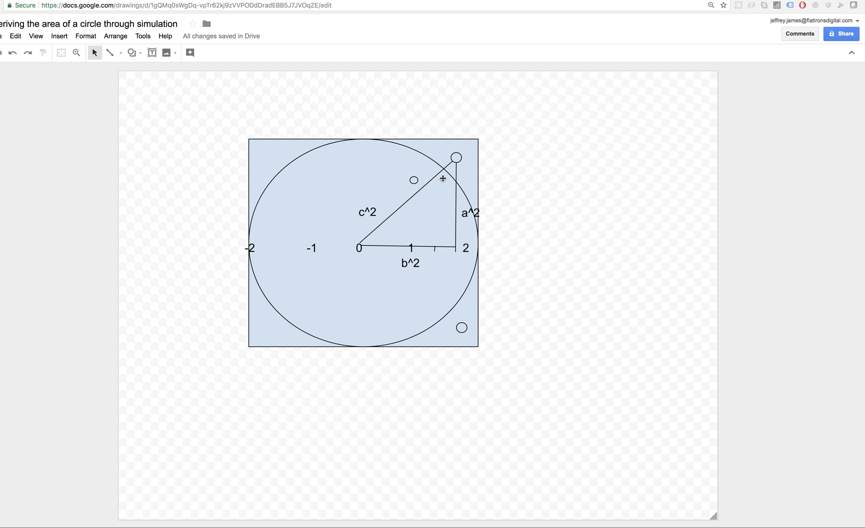
pyautogui.moveTo(441, 179)
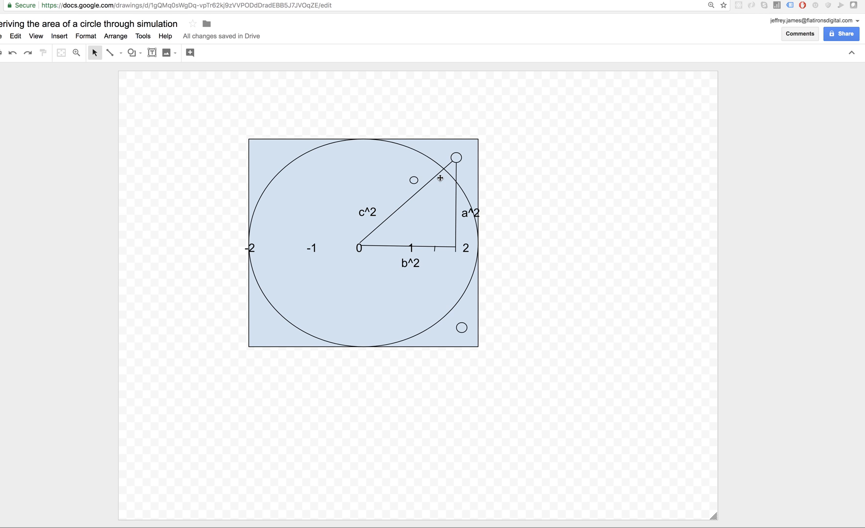
pyautogui.moveTo(440, 178)
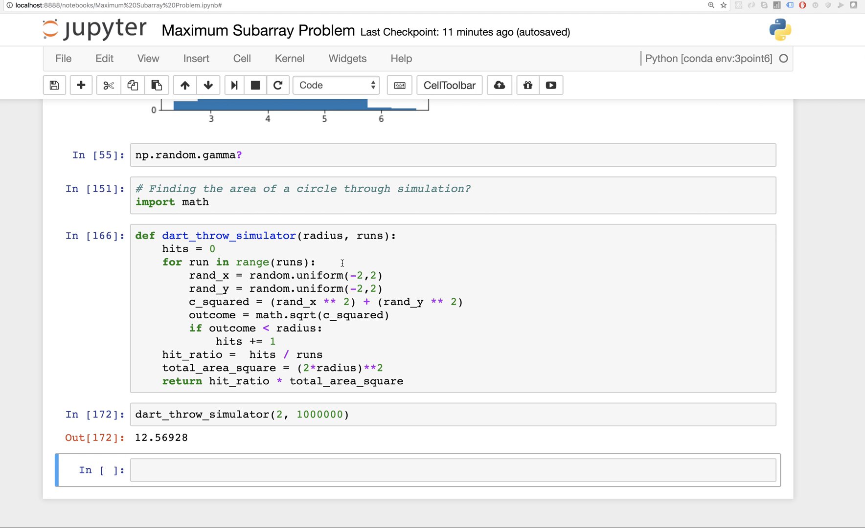
pyautogui.moveTo(342, 282)
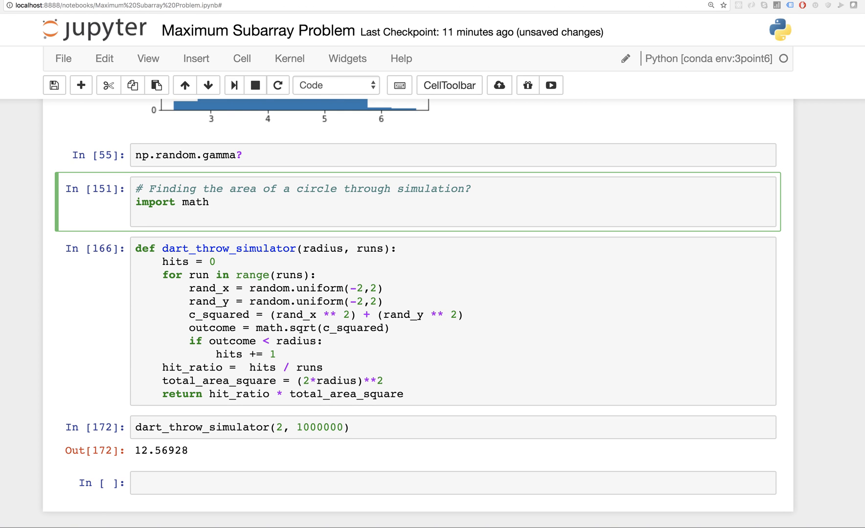
# Step: Add import random after import math in the circle-area cell
pyautogui.write('import random')
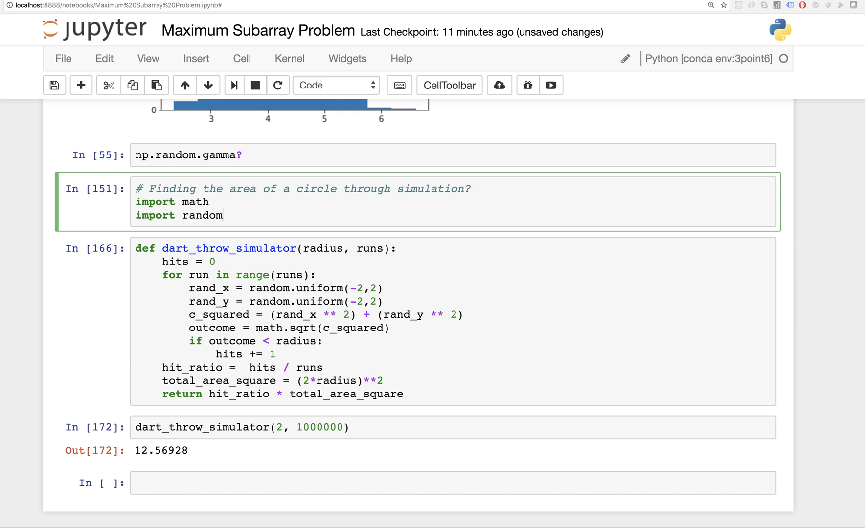